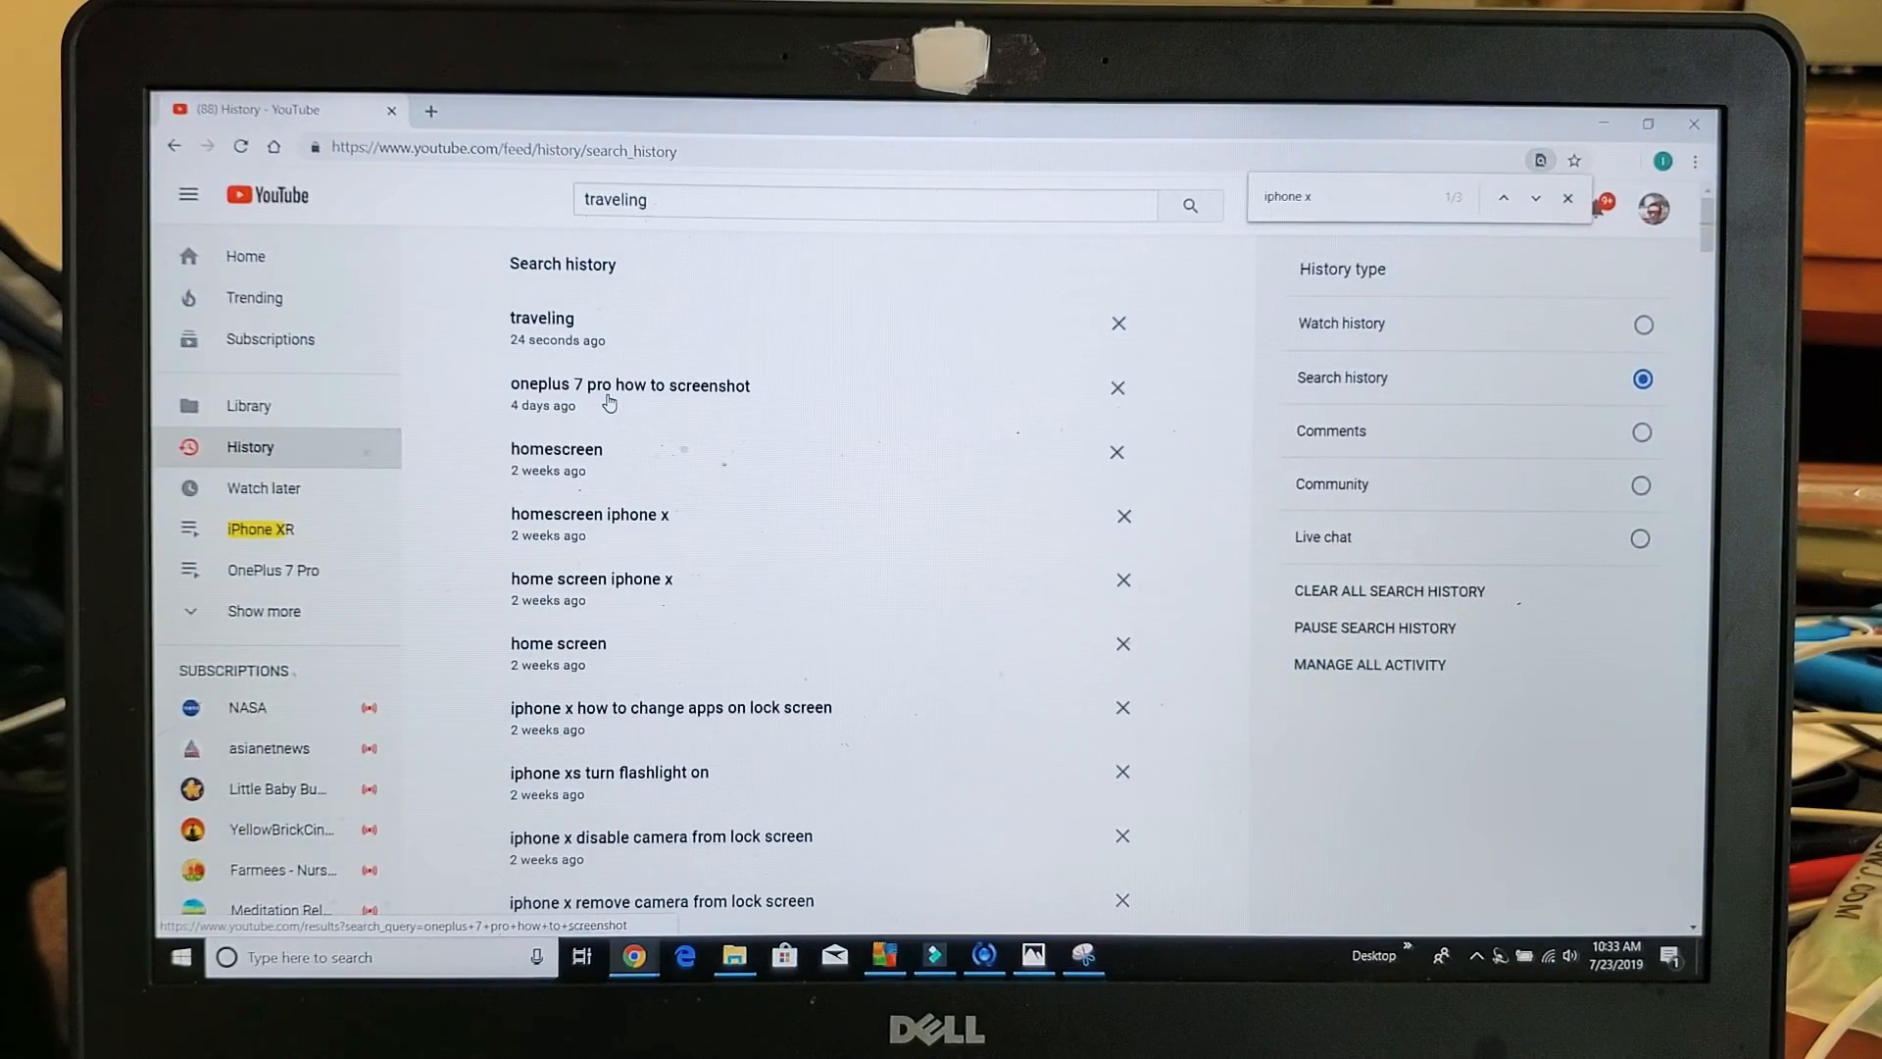
pyautogui.moveTo(798, 405)
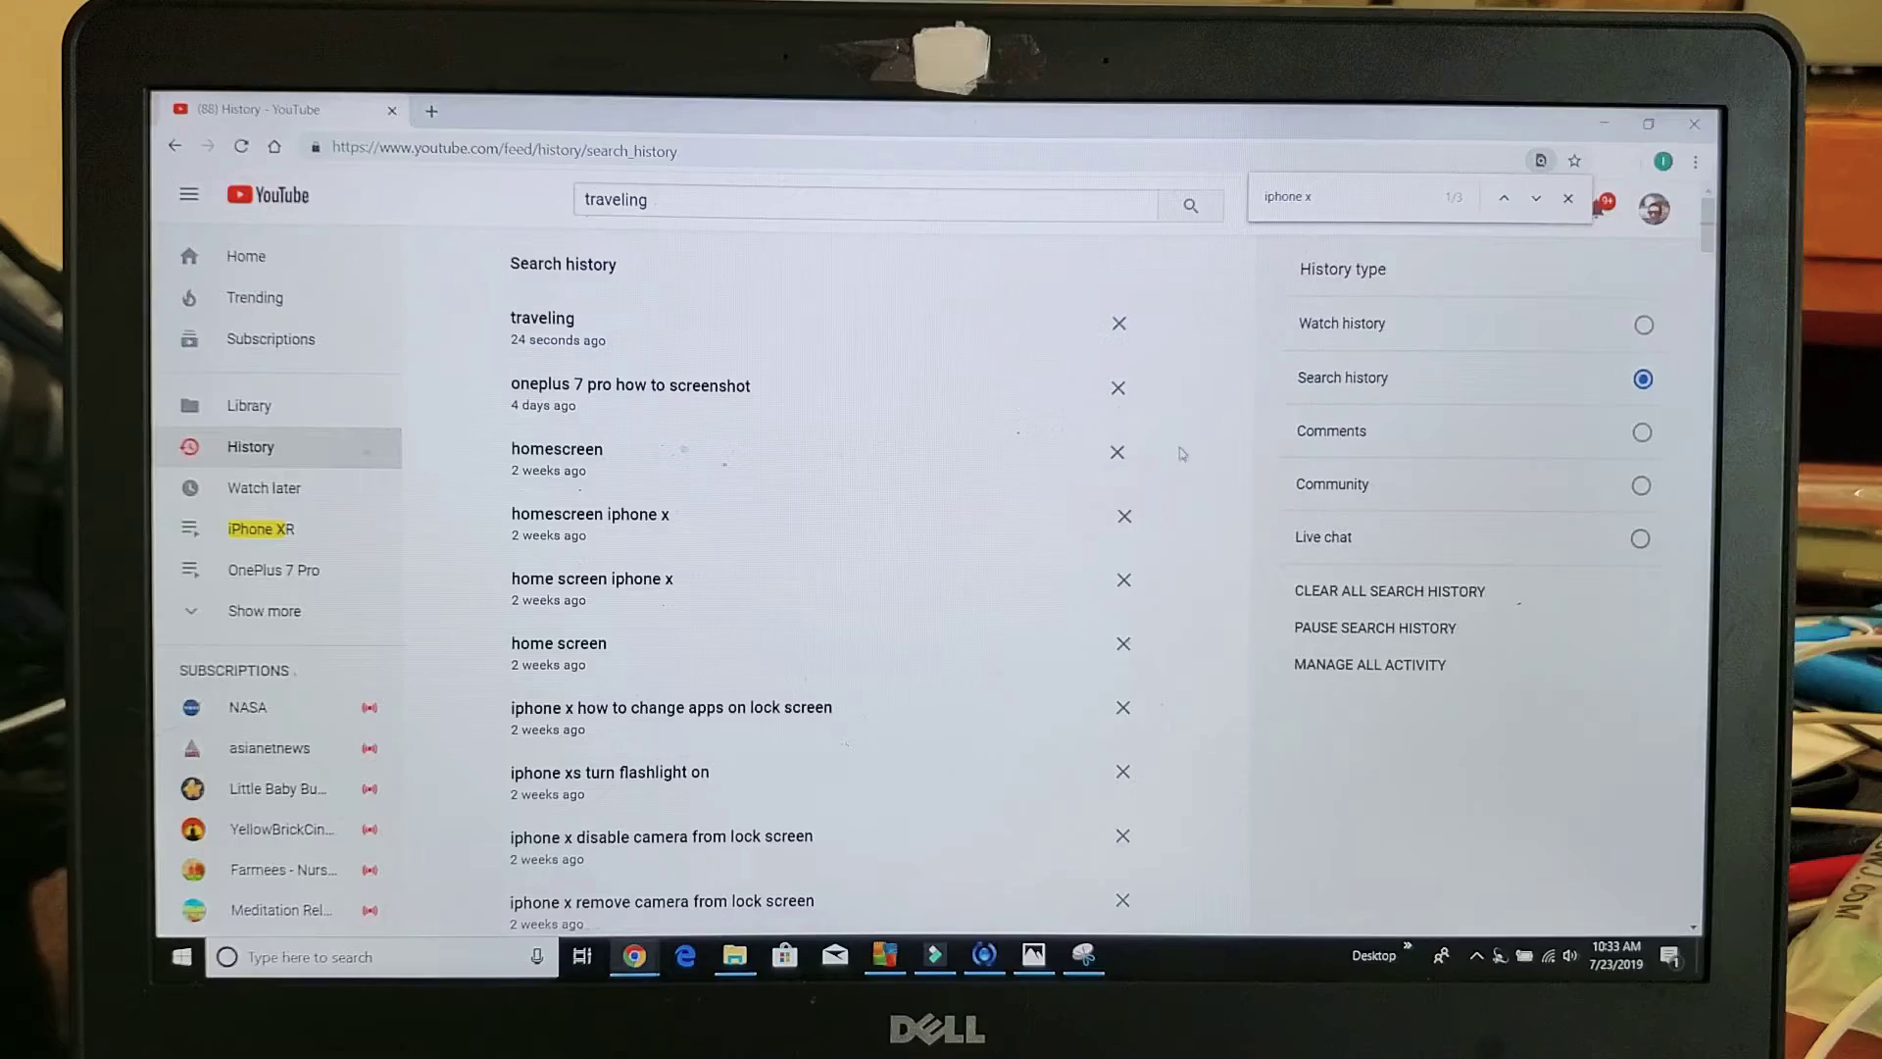
pyautogui.moveTo(971, 441)
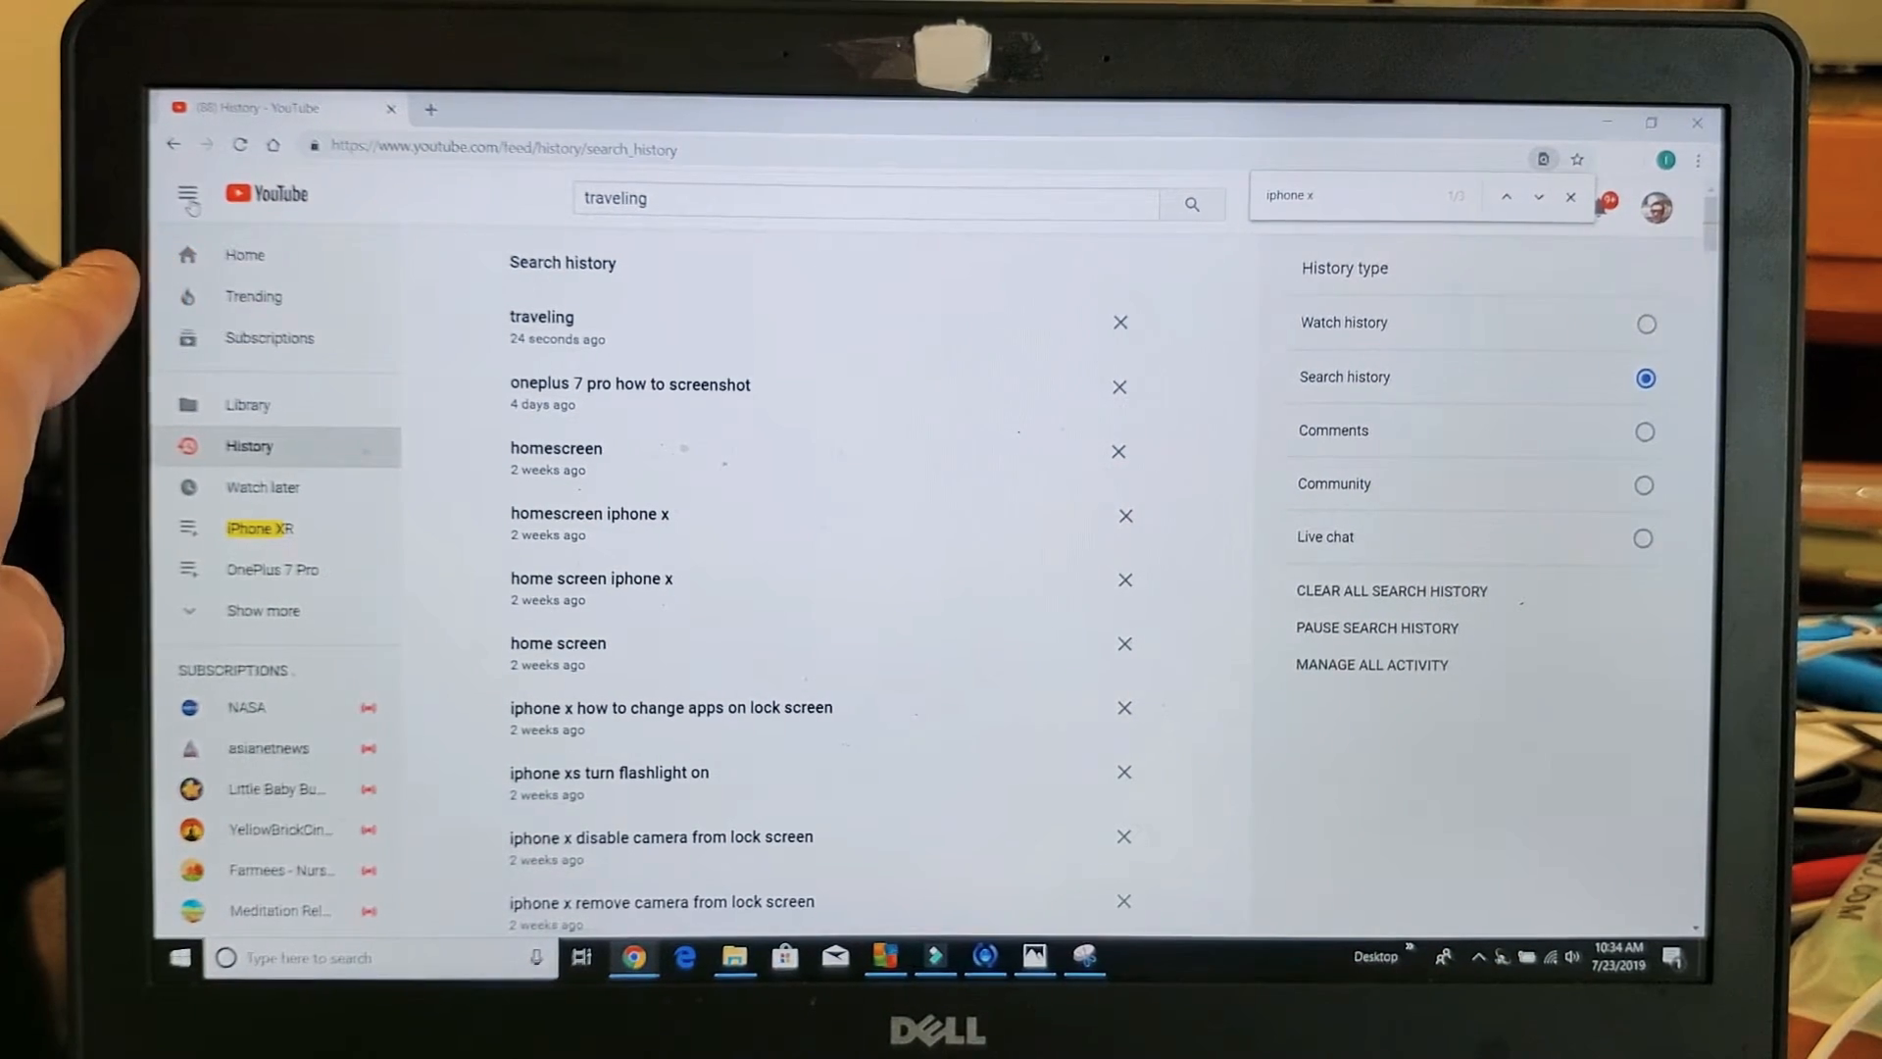
# Reach the History page and its Search history list via the navigation panel.
pyautogui.click(188, 195)
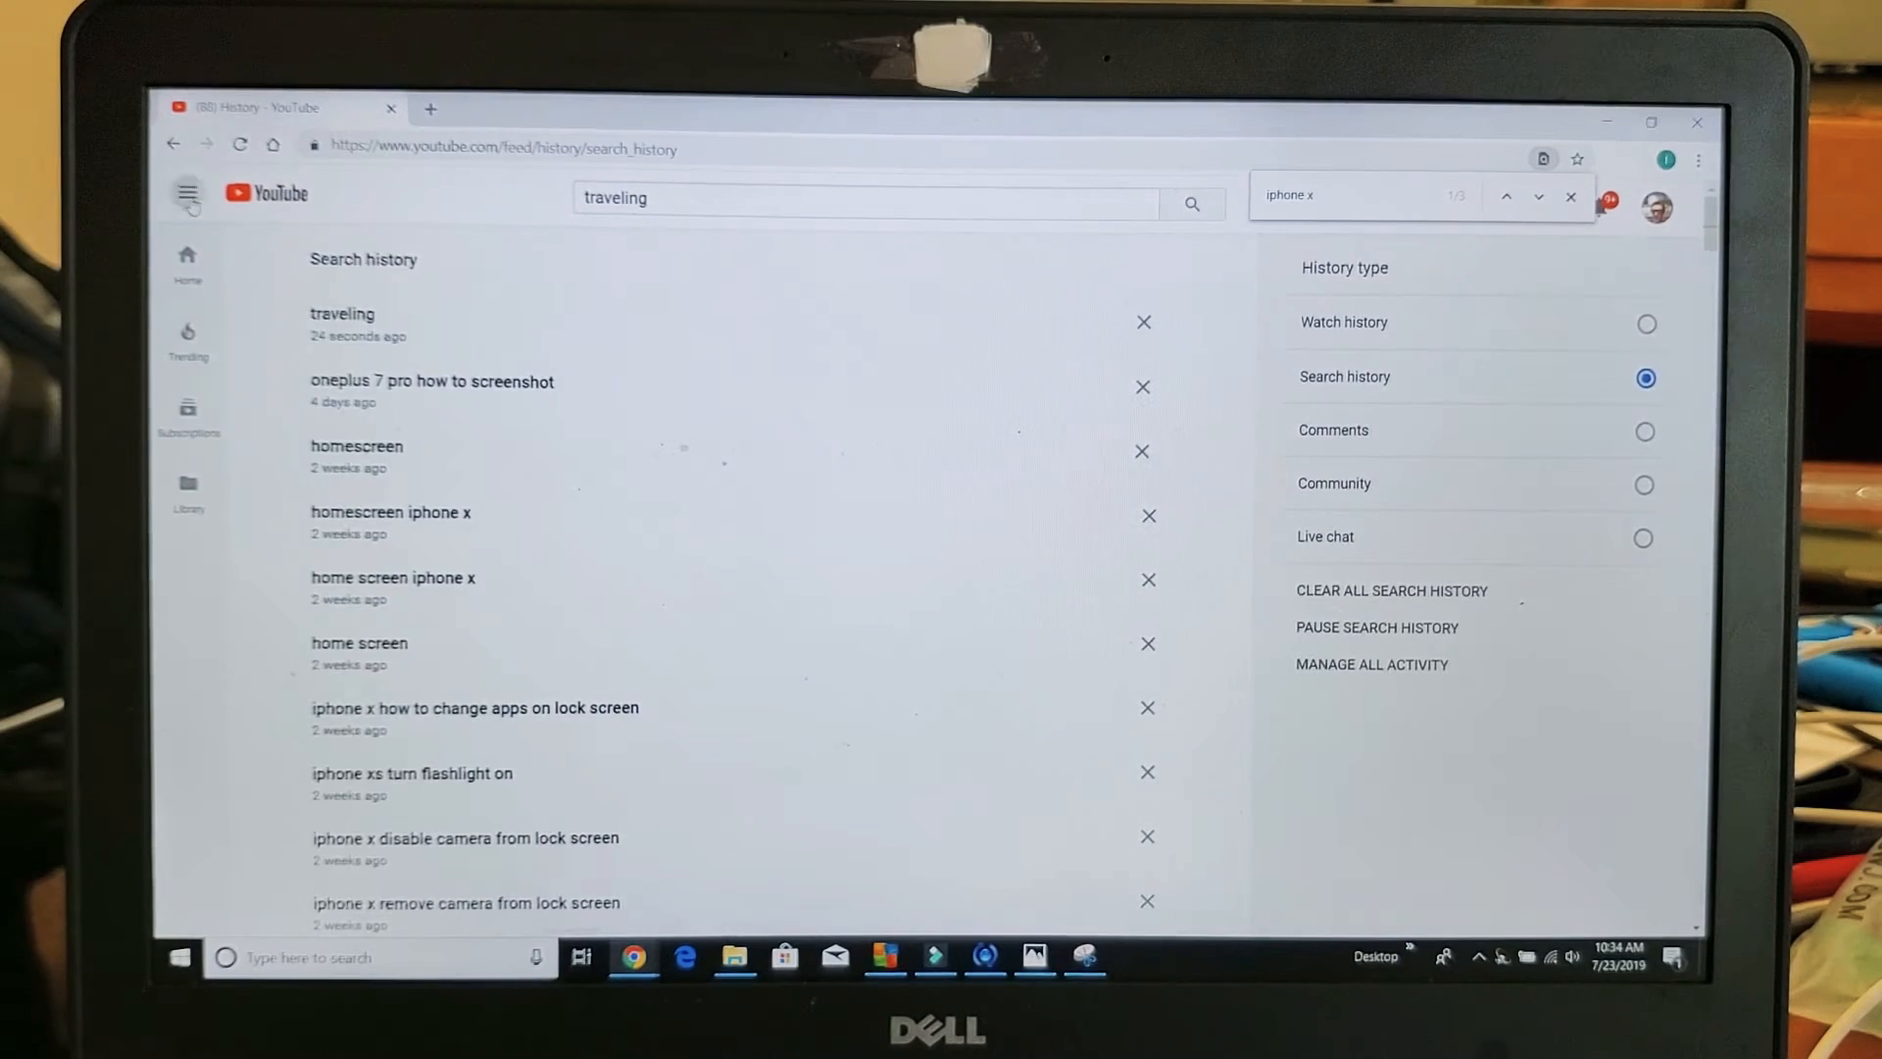
pyautogui.click(188, 195)
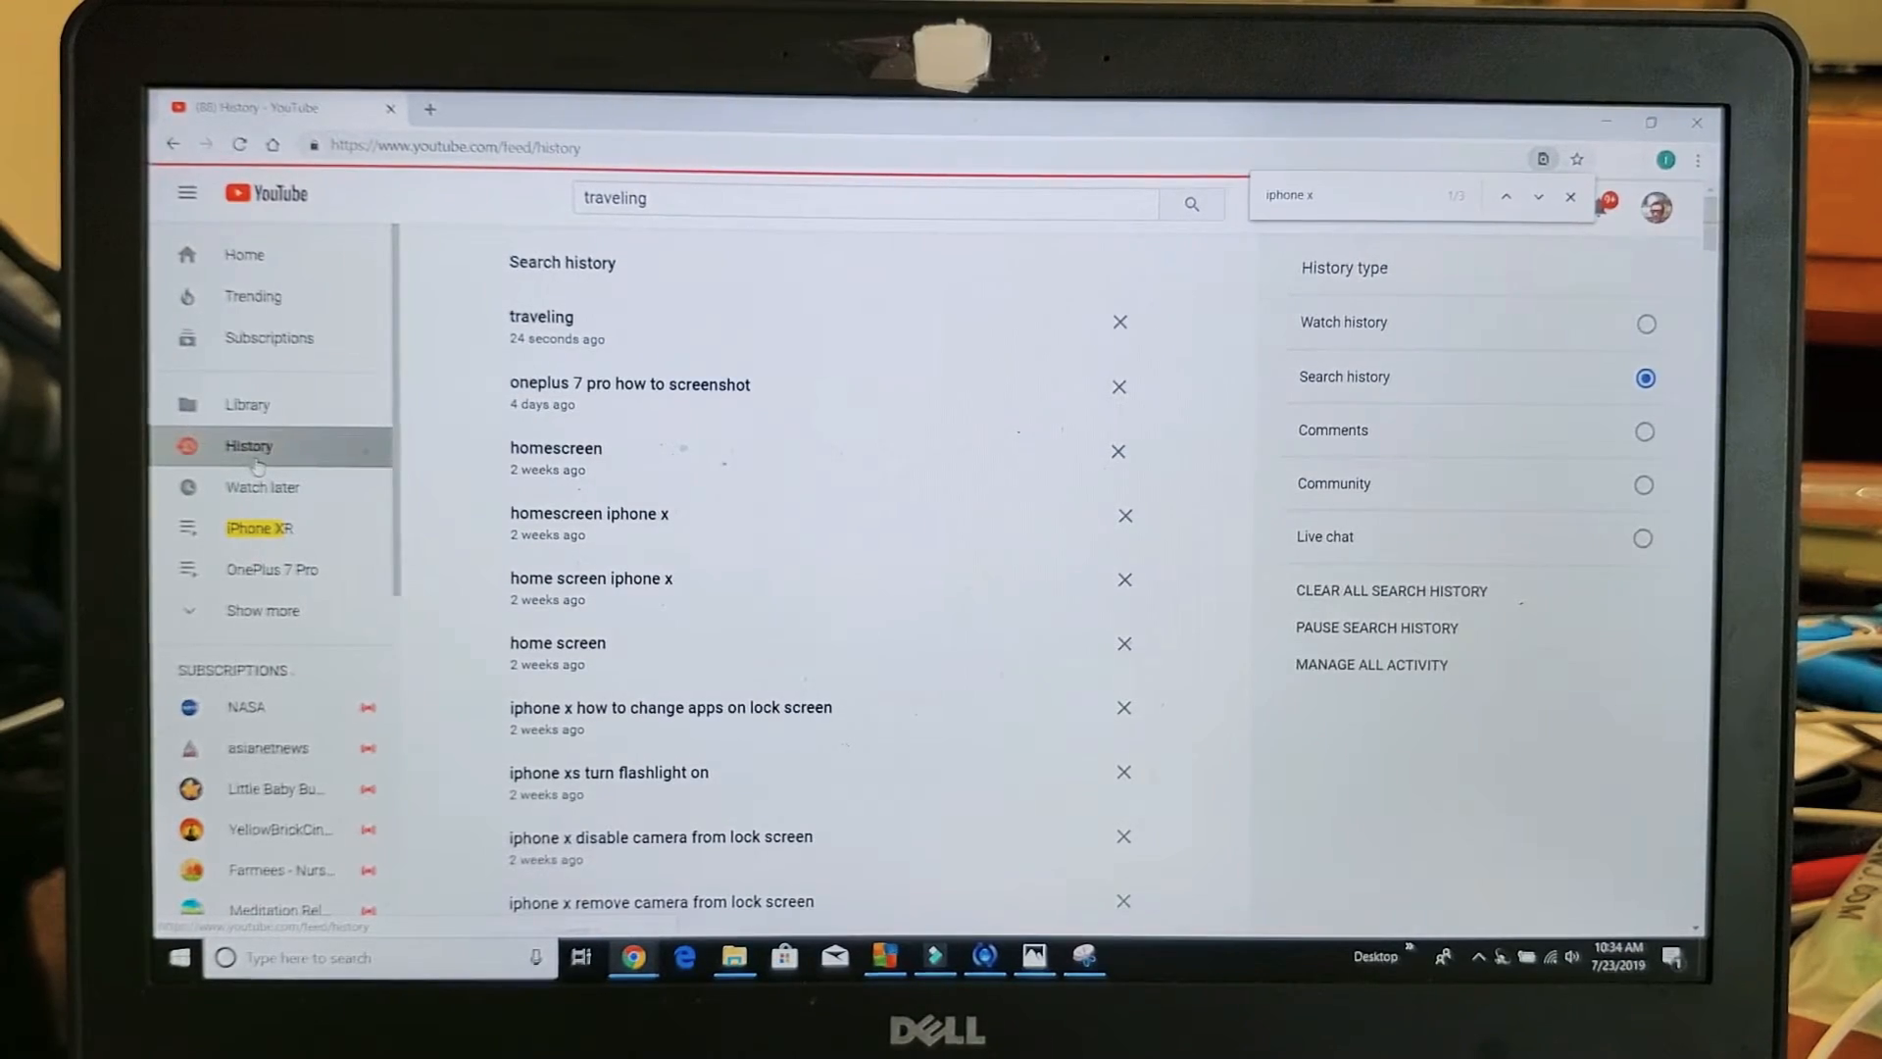
pyautogui.click(1645, 322)
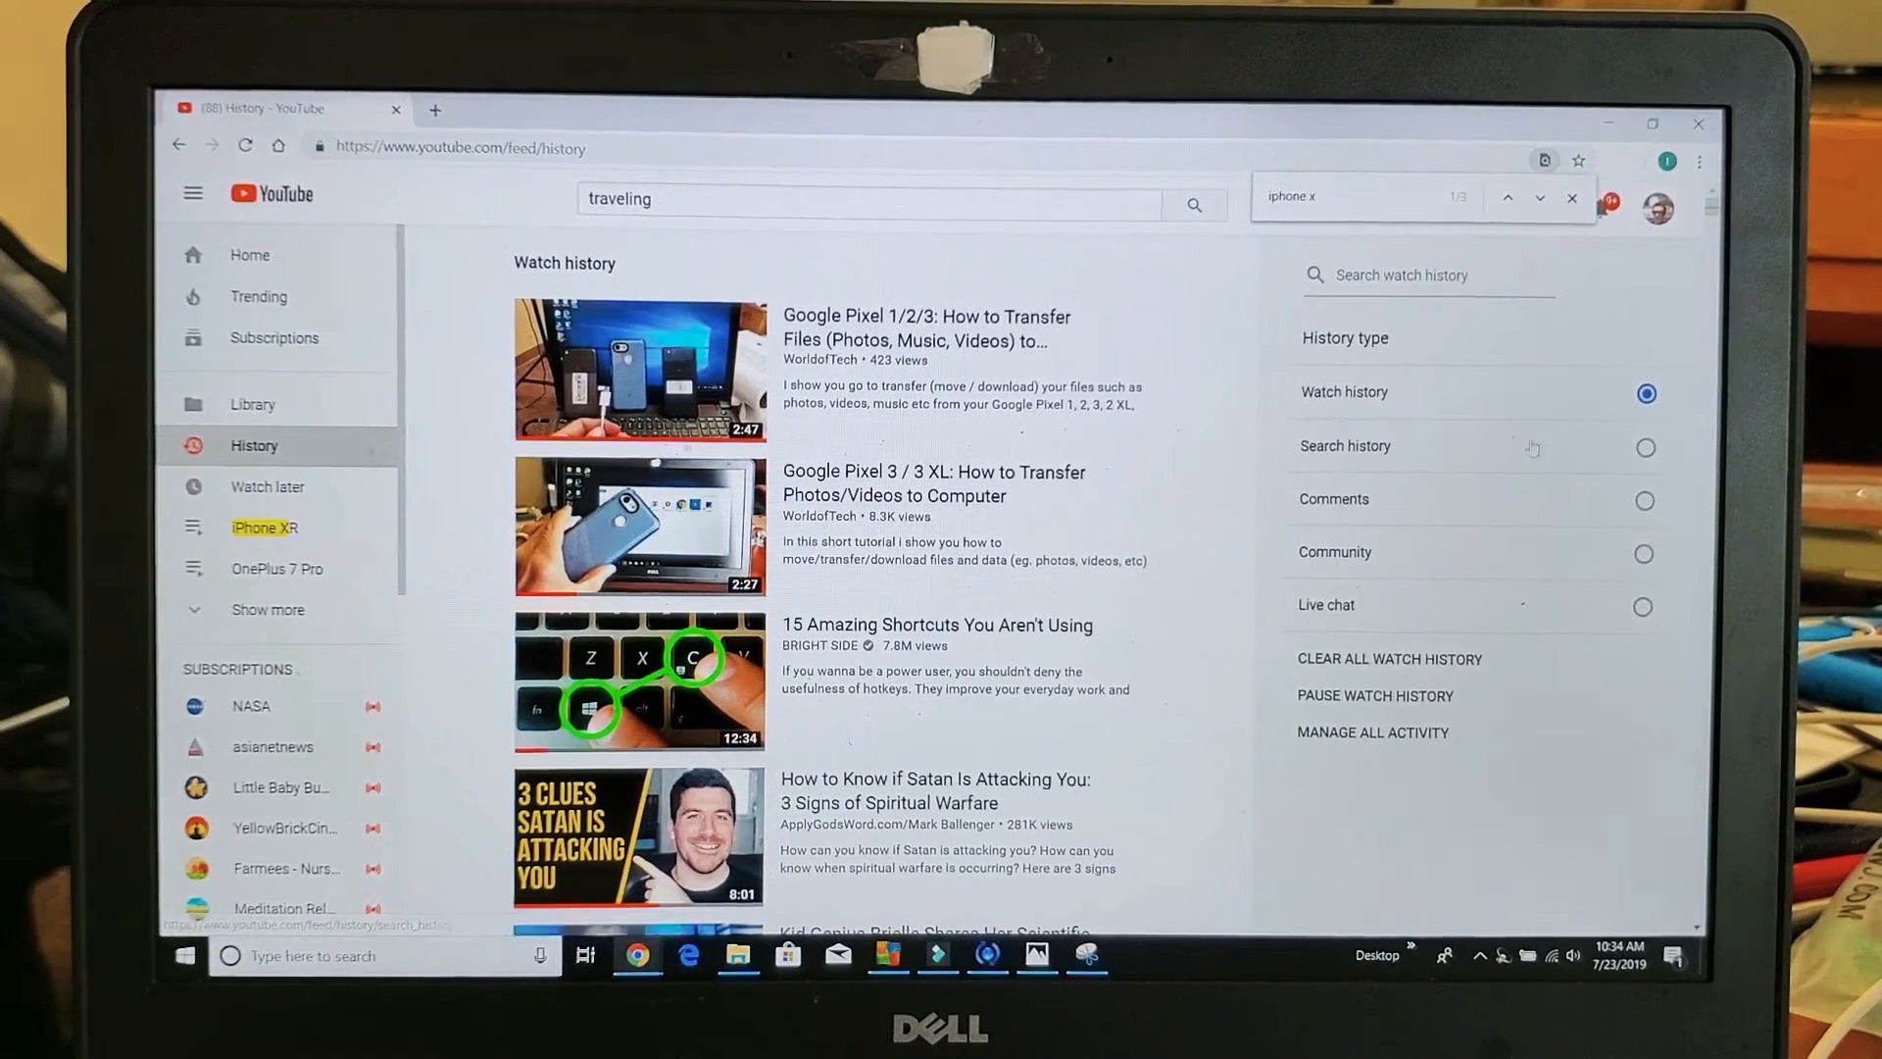
pyautogui.click(1645, 447)
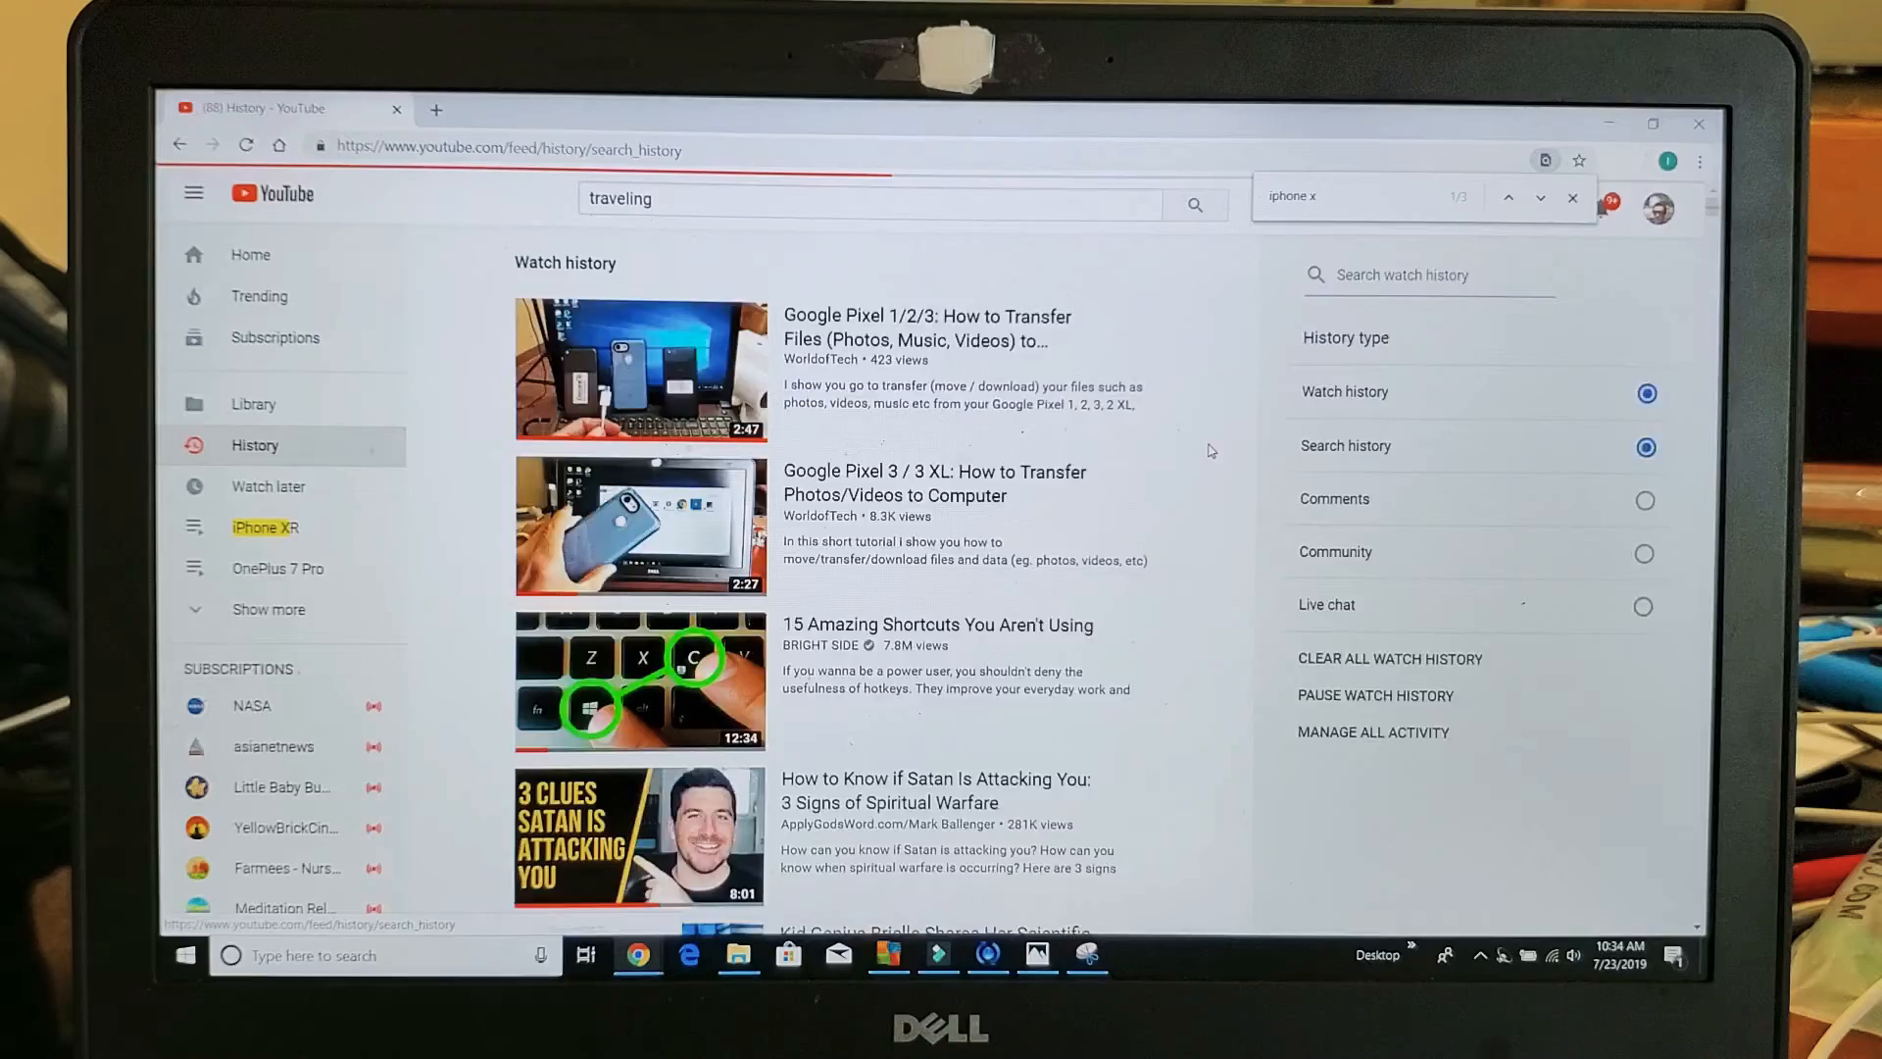
# Search YouTube for 'how to make candy' and return toward the History page.
pyautogui.click(1645, 445)
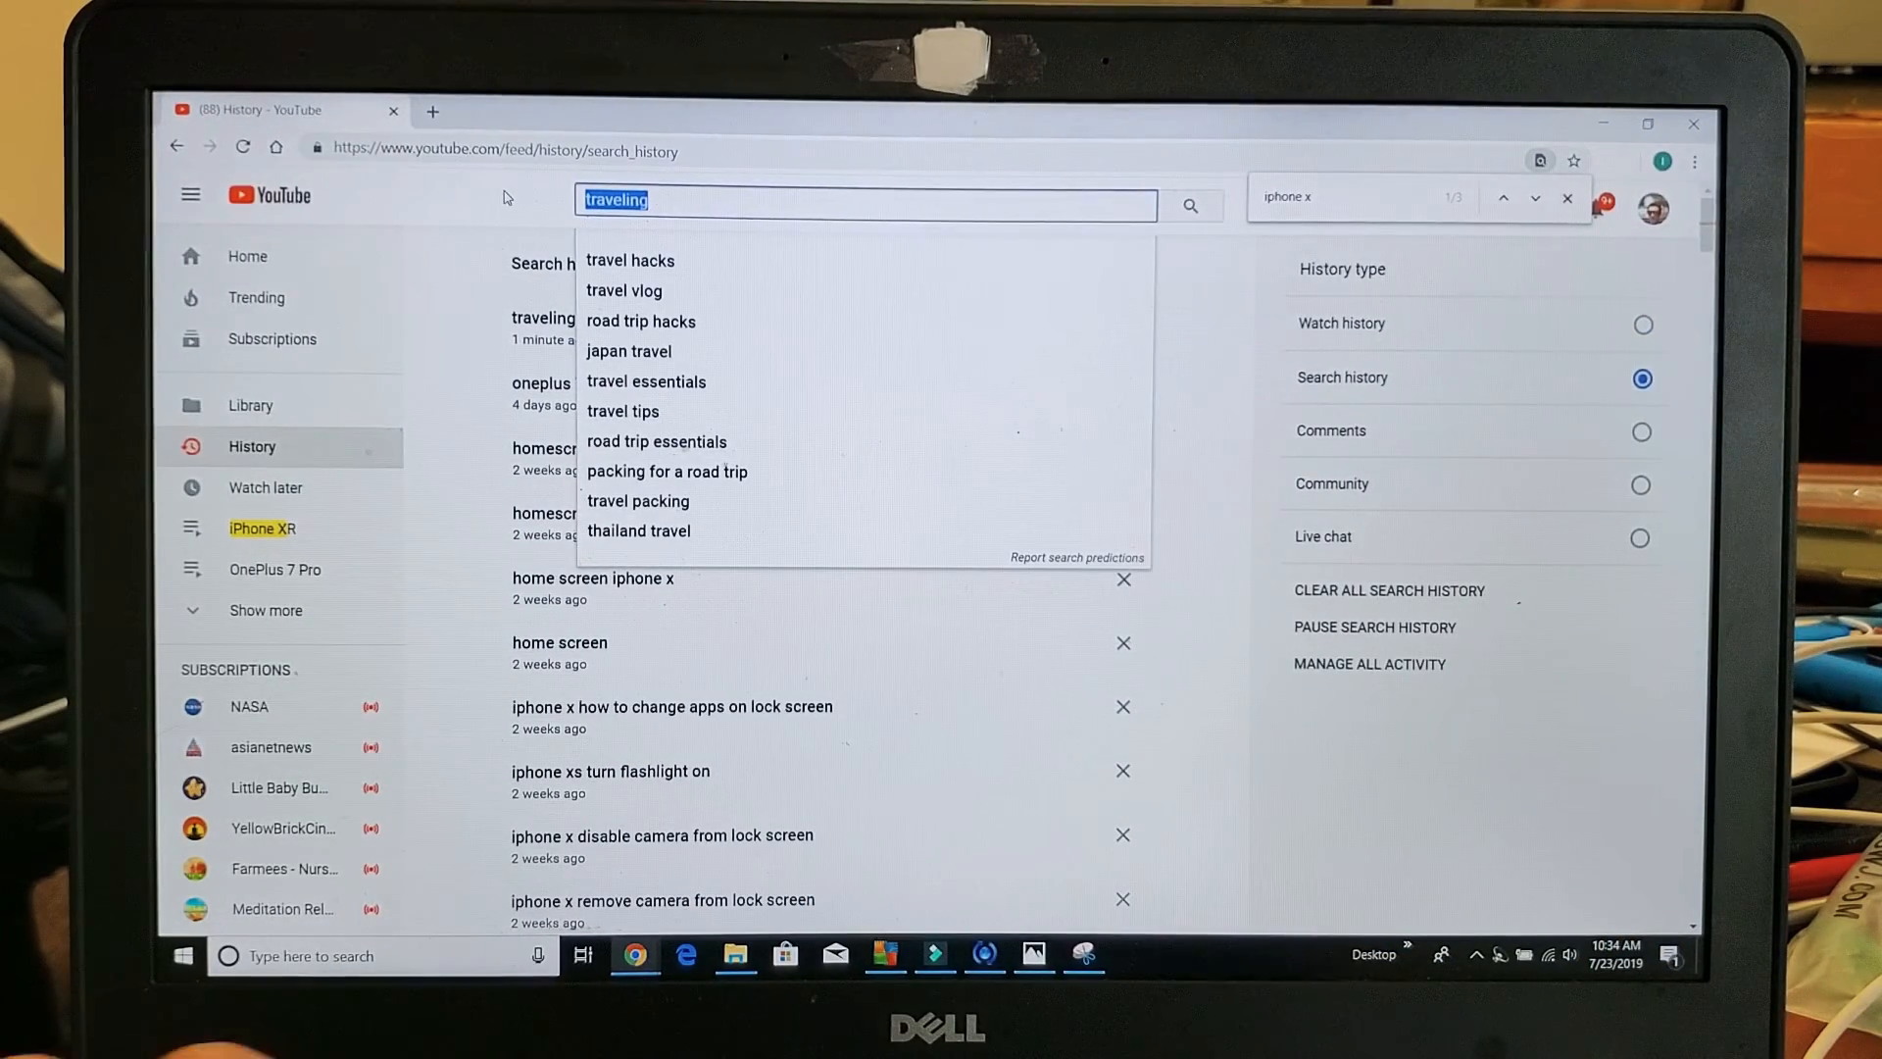
pyautogui.write('how to make candy')
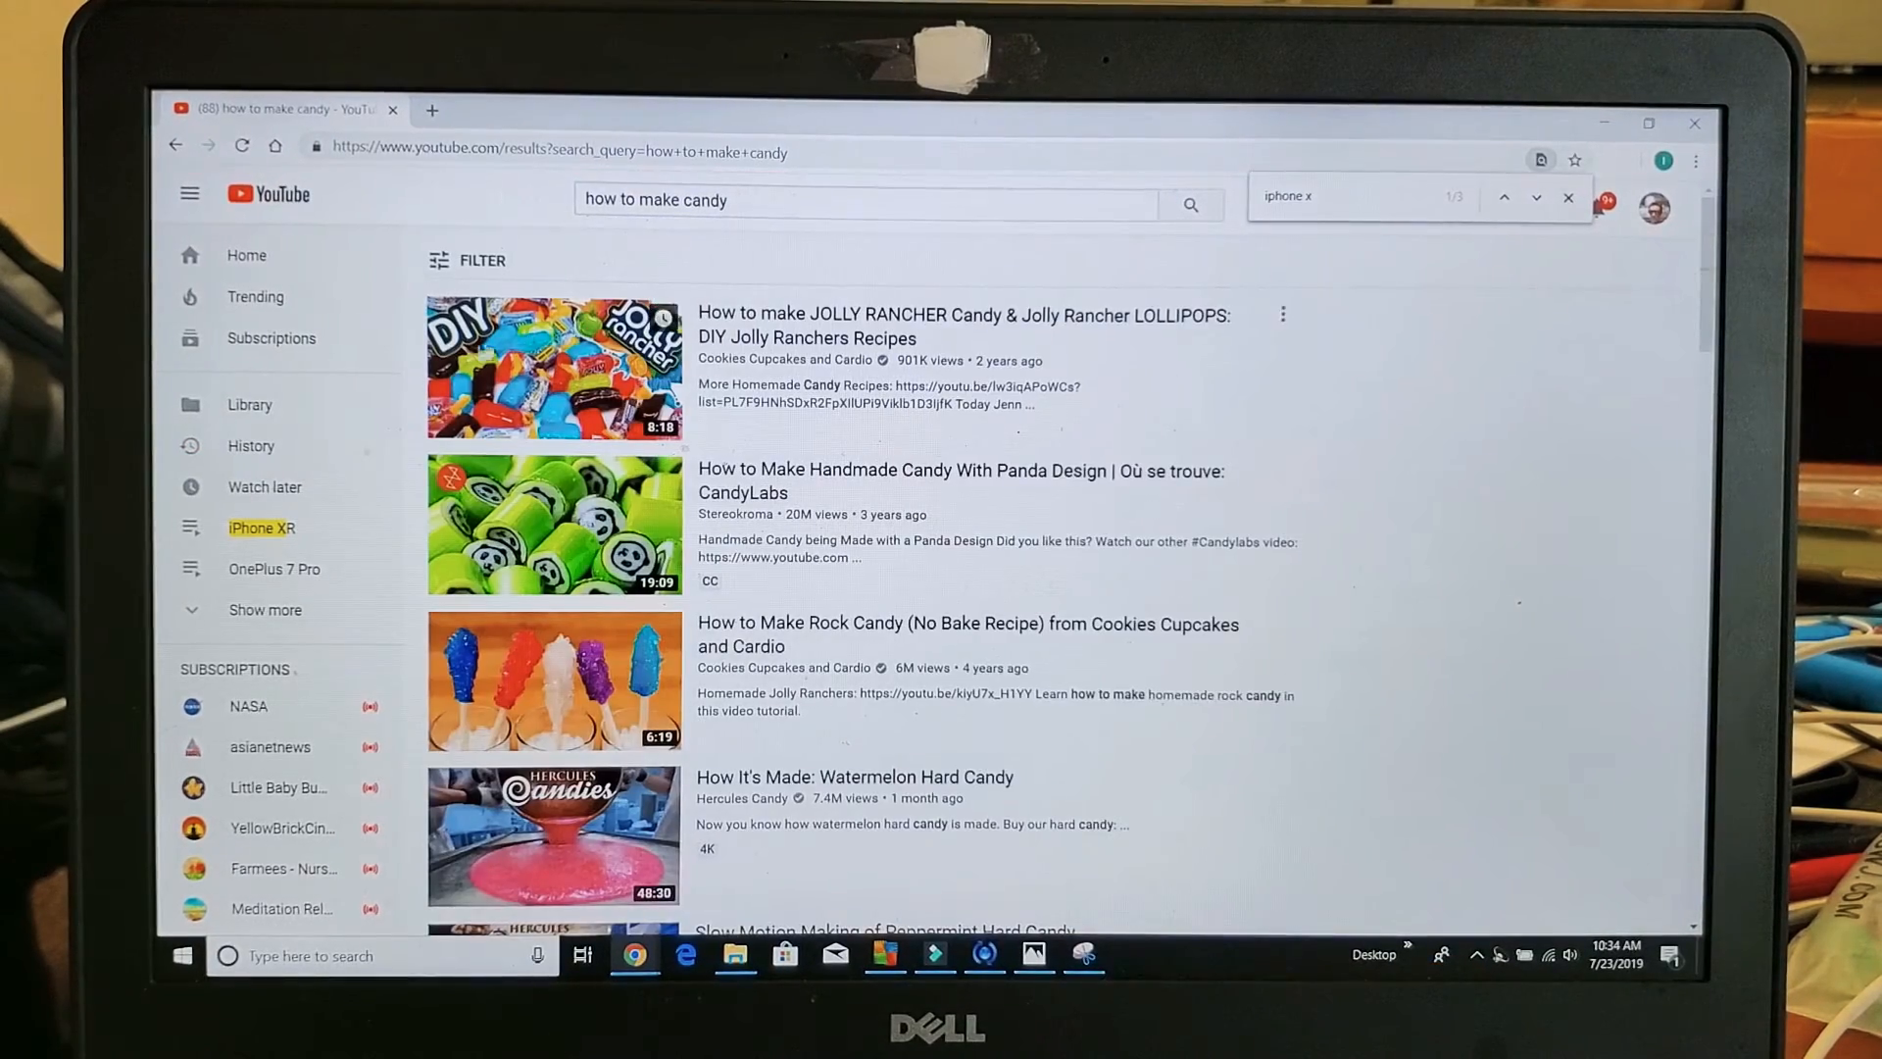
pyautogui.click(250, 445)
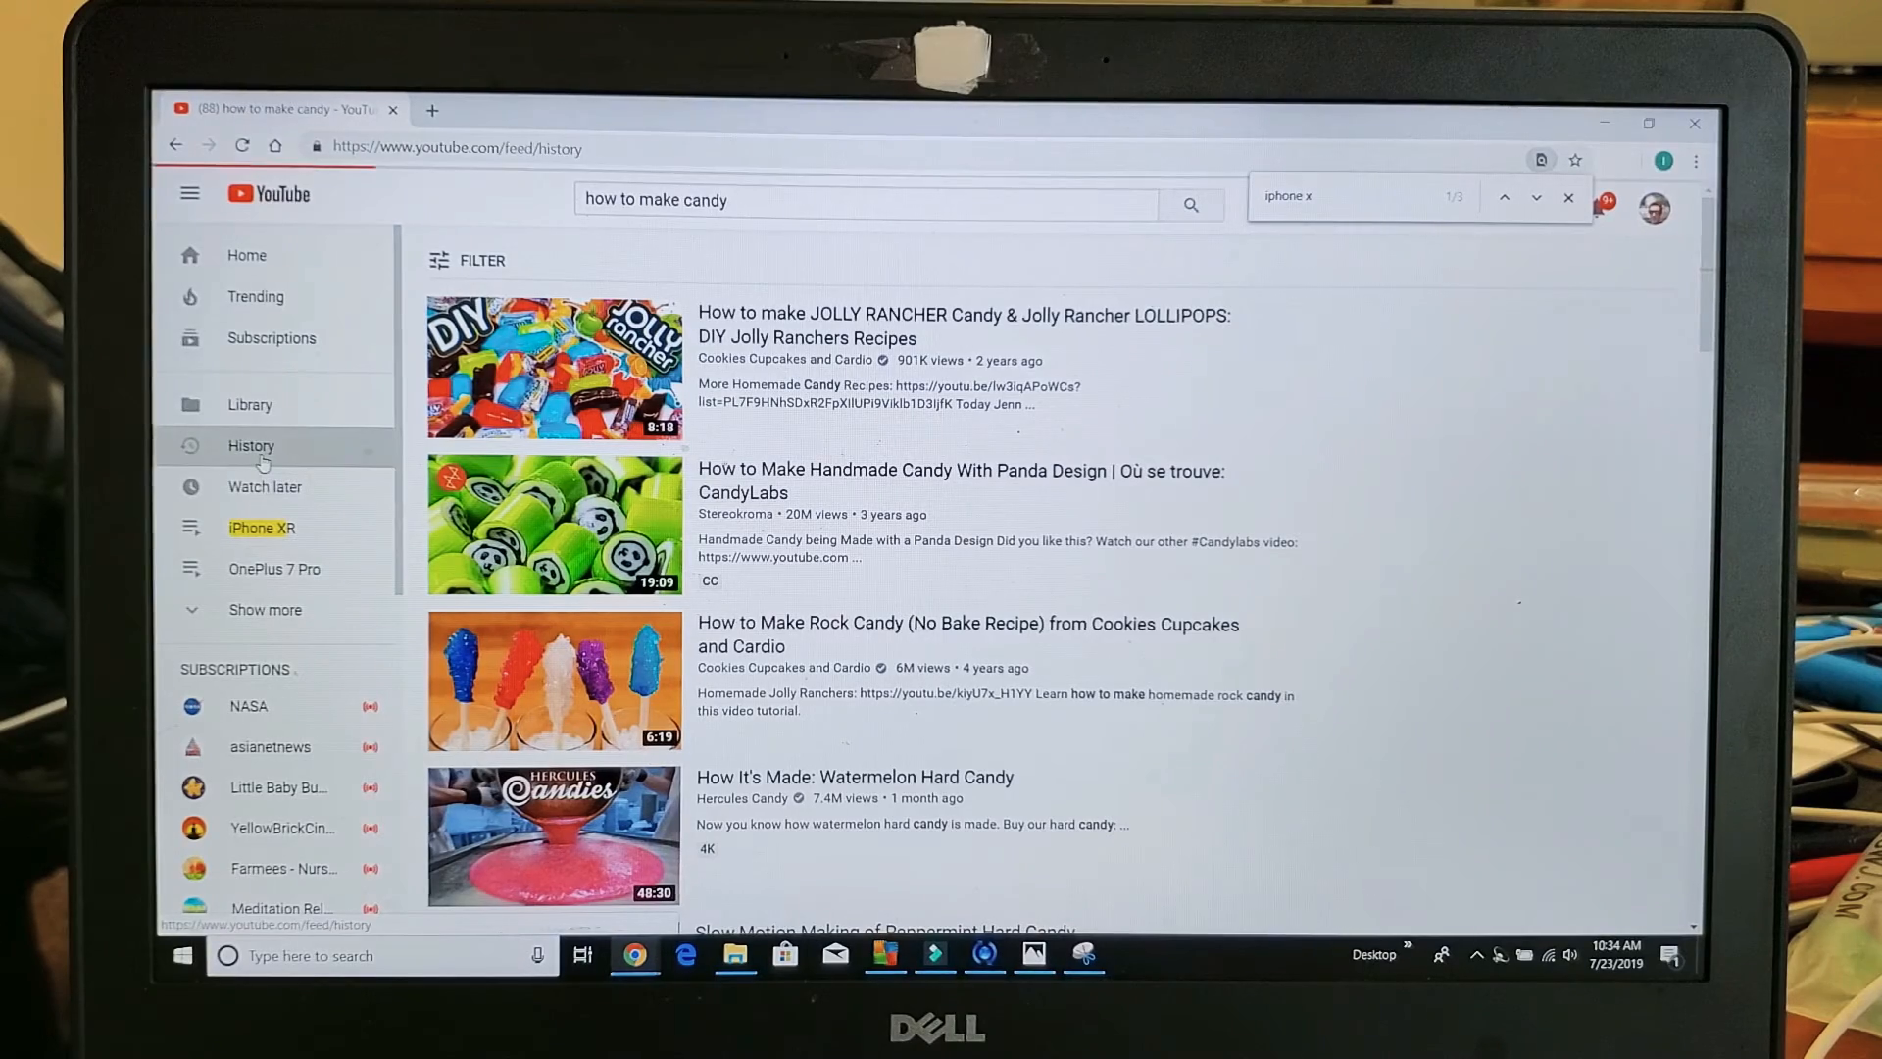
# Delete the 'how to make candy' entry from the Search history list.
pyautogui.click(251, 445)
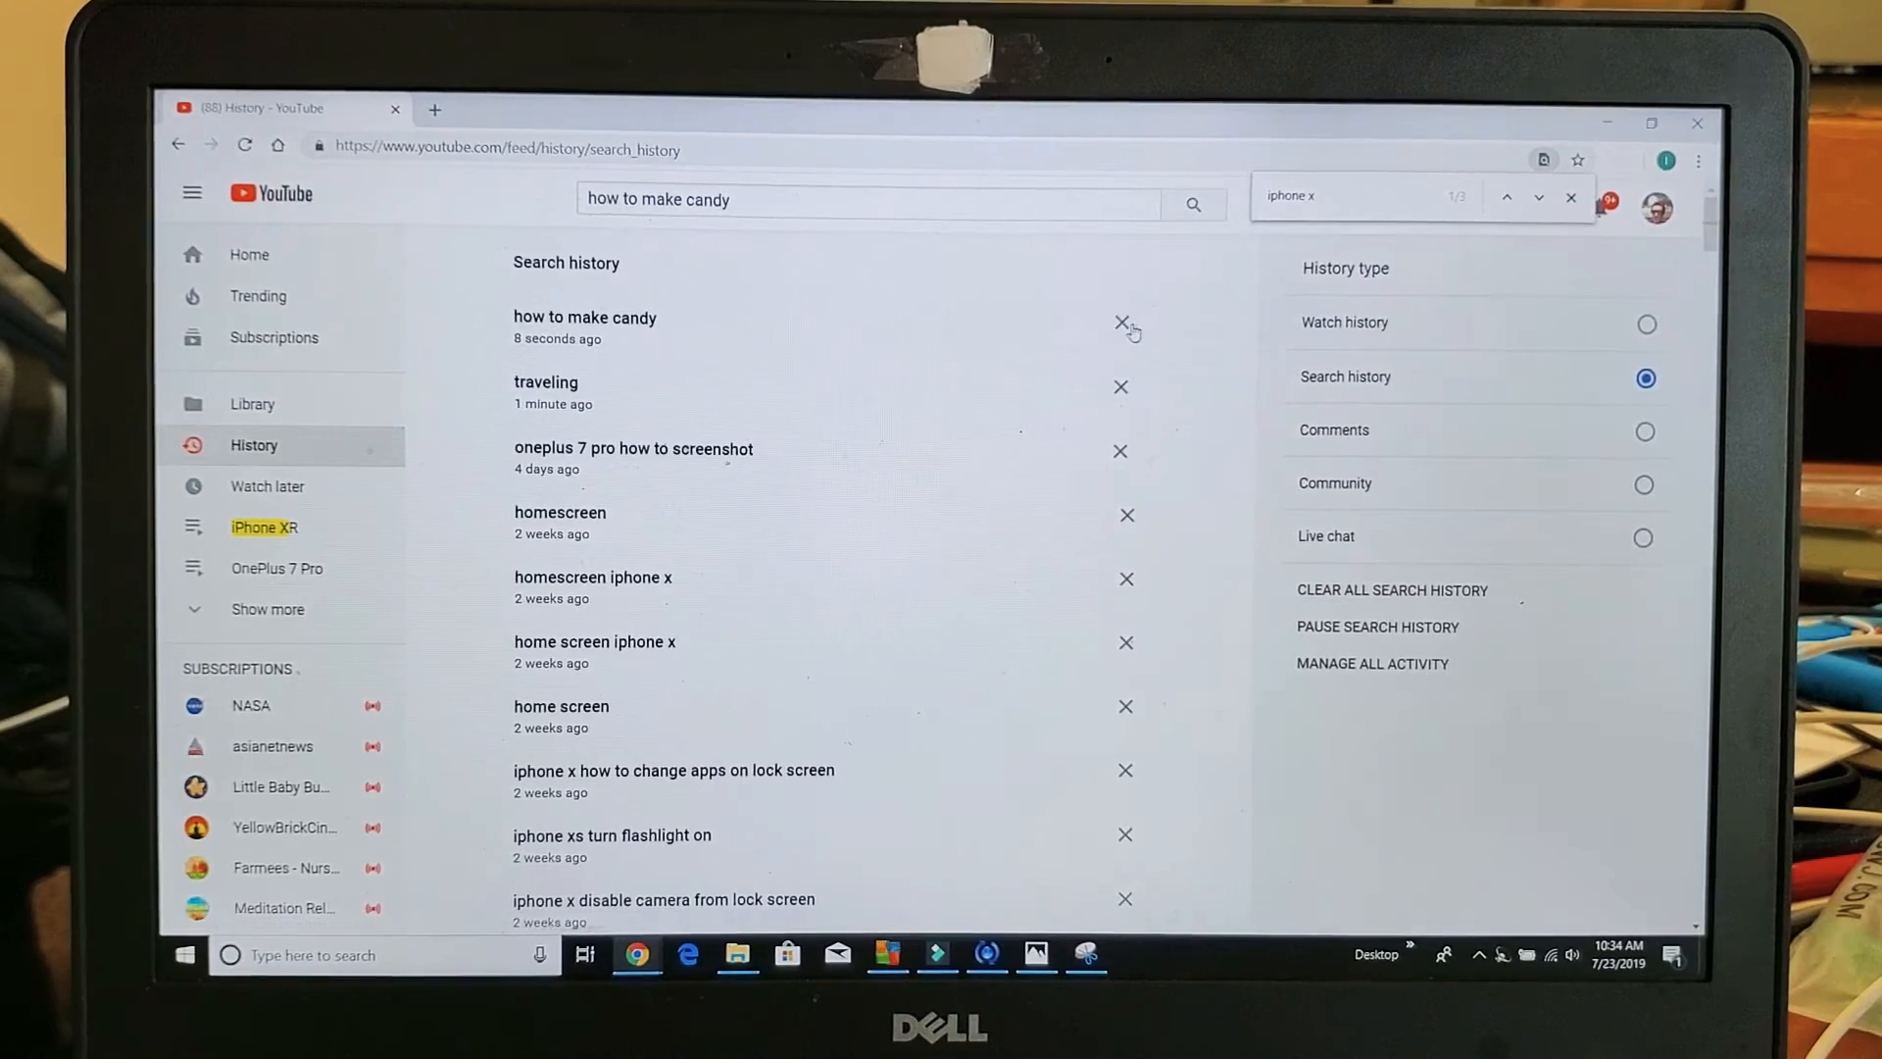
pyautogui.click(1120, 326)
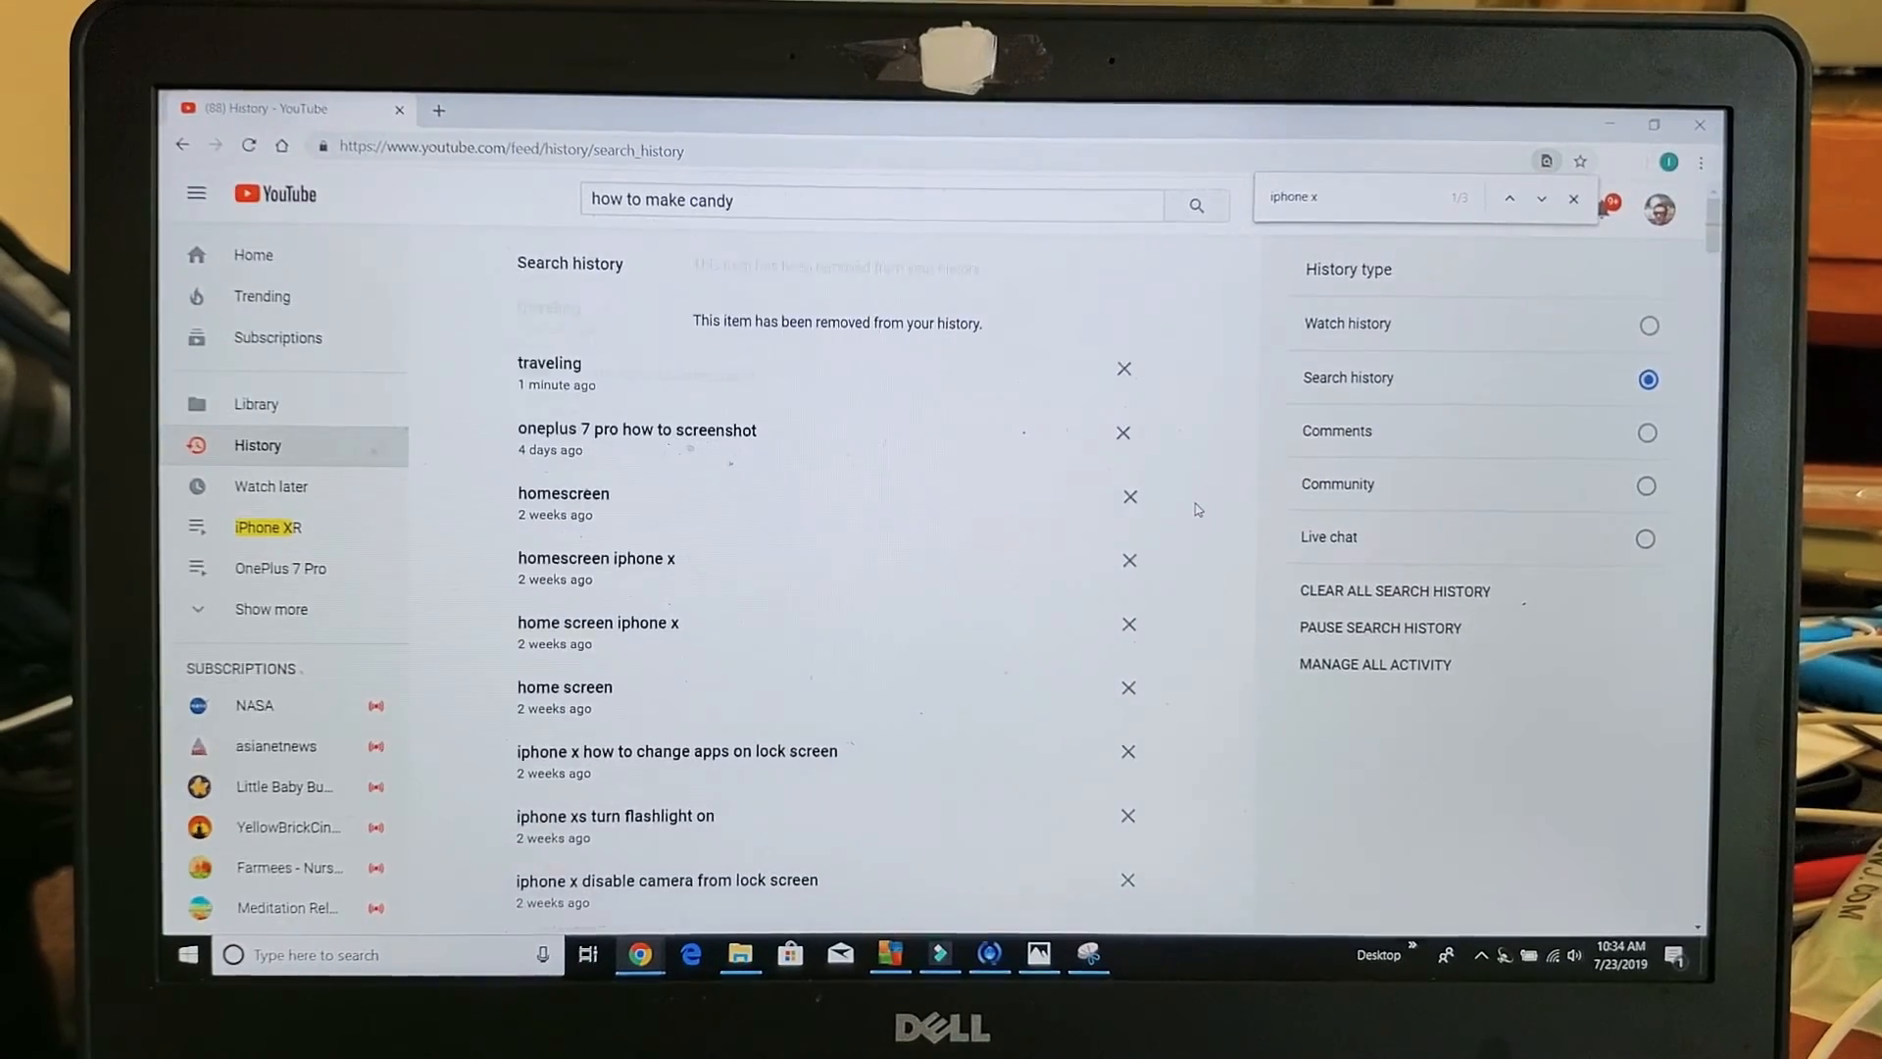
pyautogui.scroll(-3)
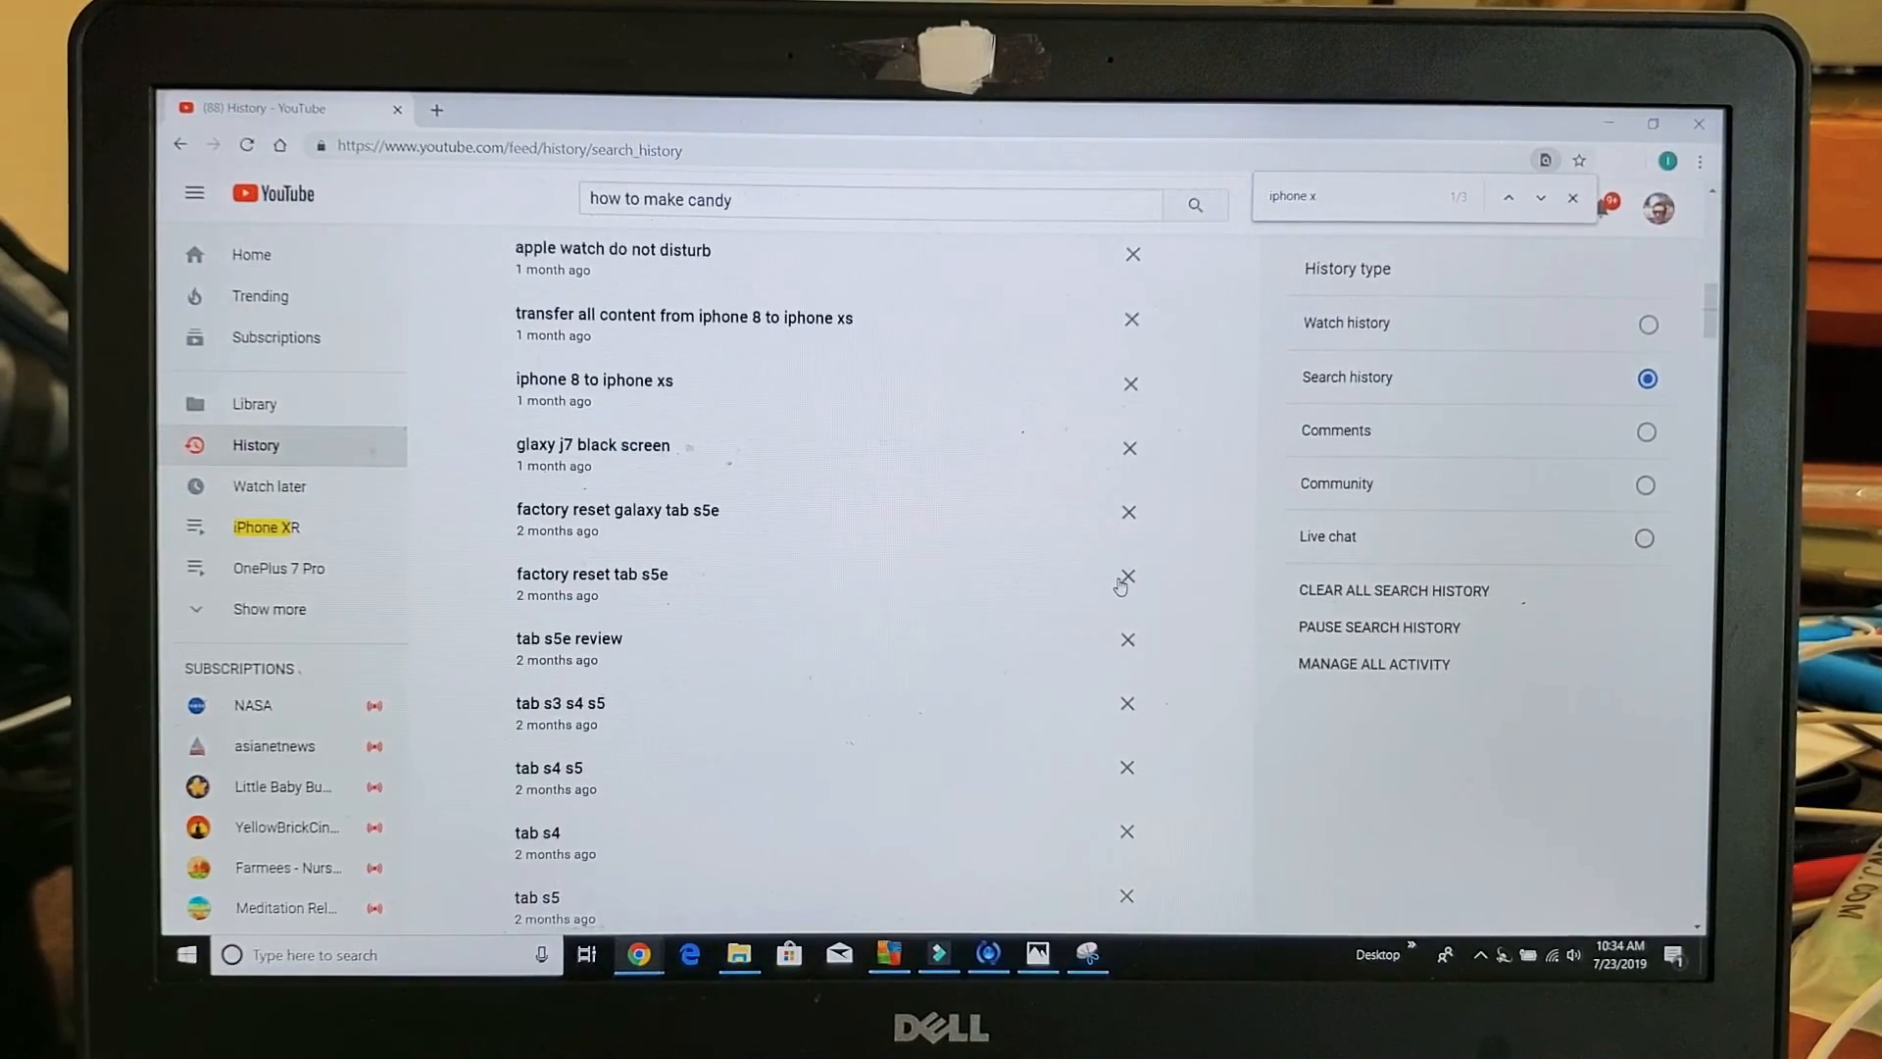
# Bring up the Clear search history confirmation dialog.
pyautogui.click(1125, 576)
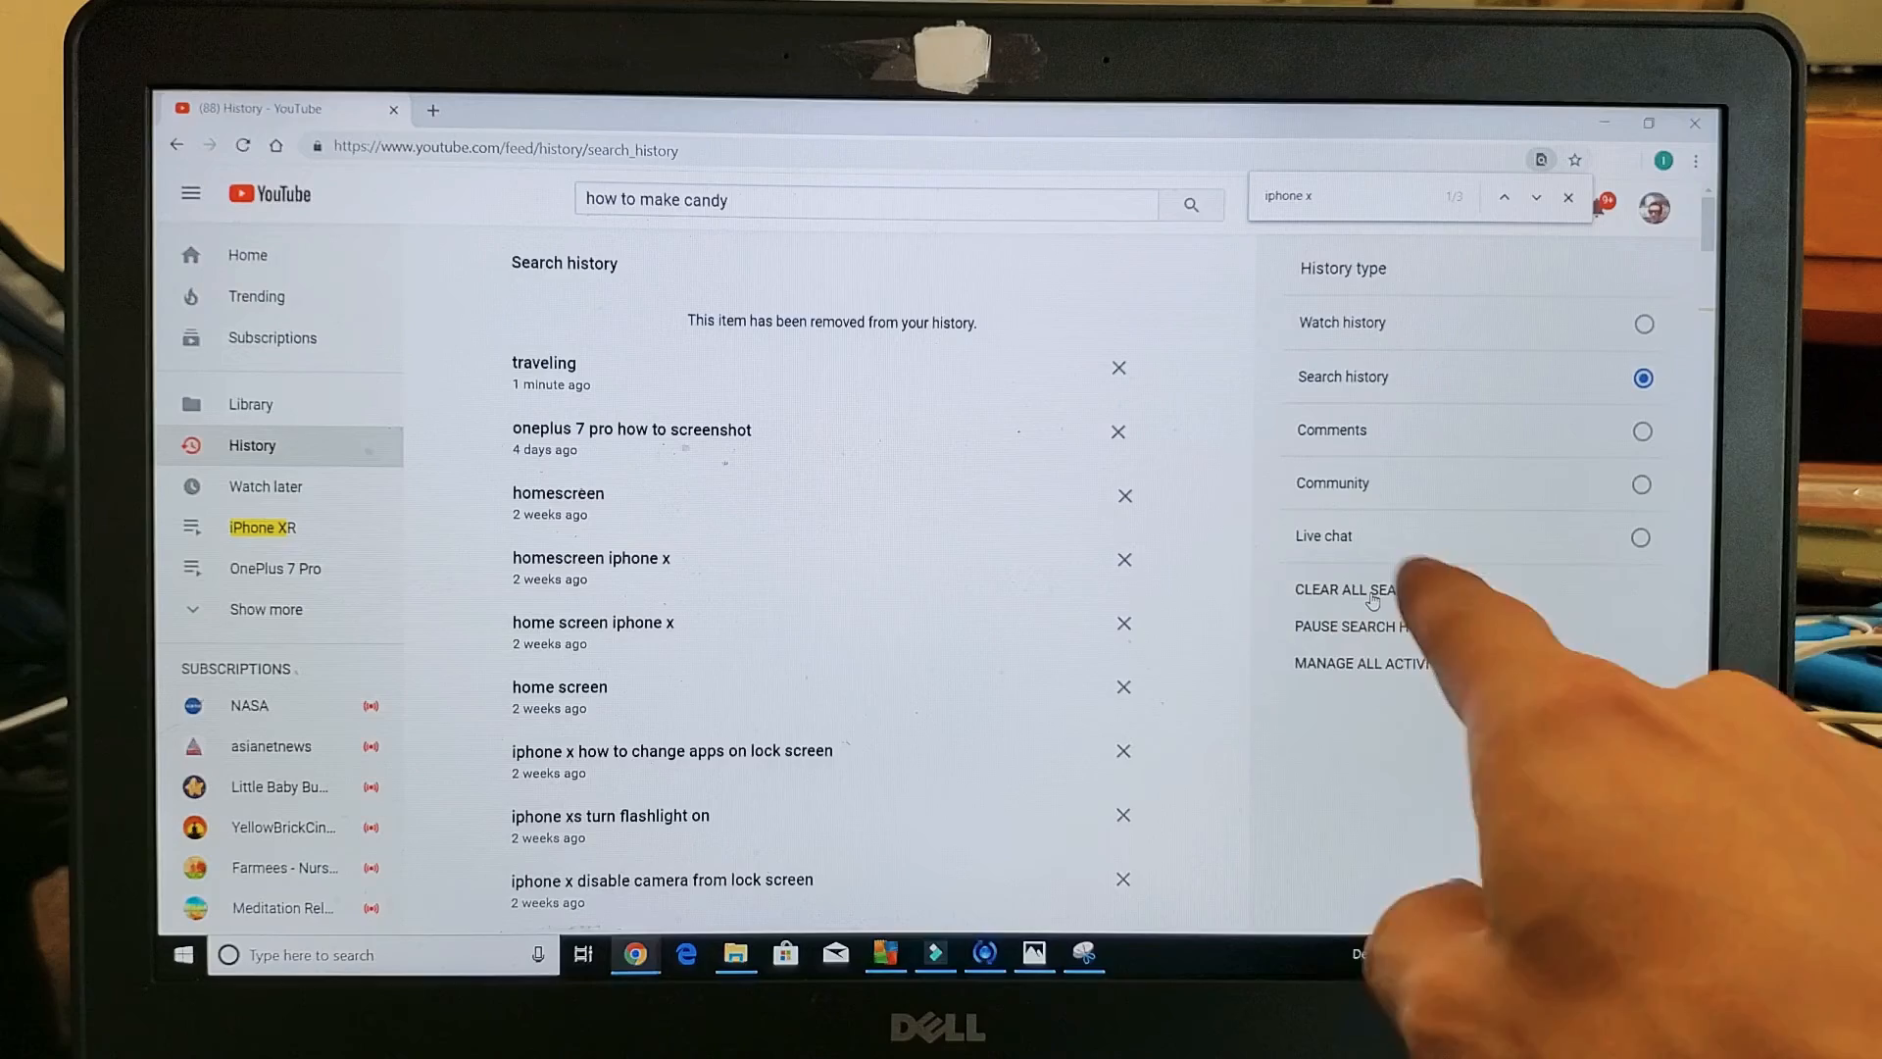
pyautogui.click(1341, 590)
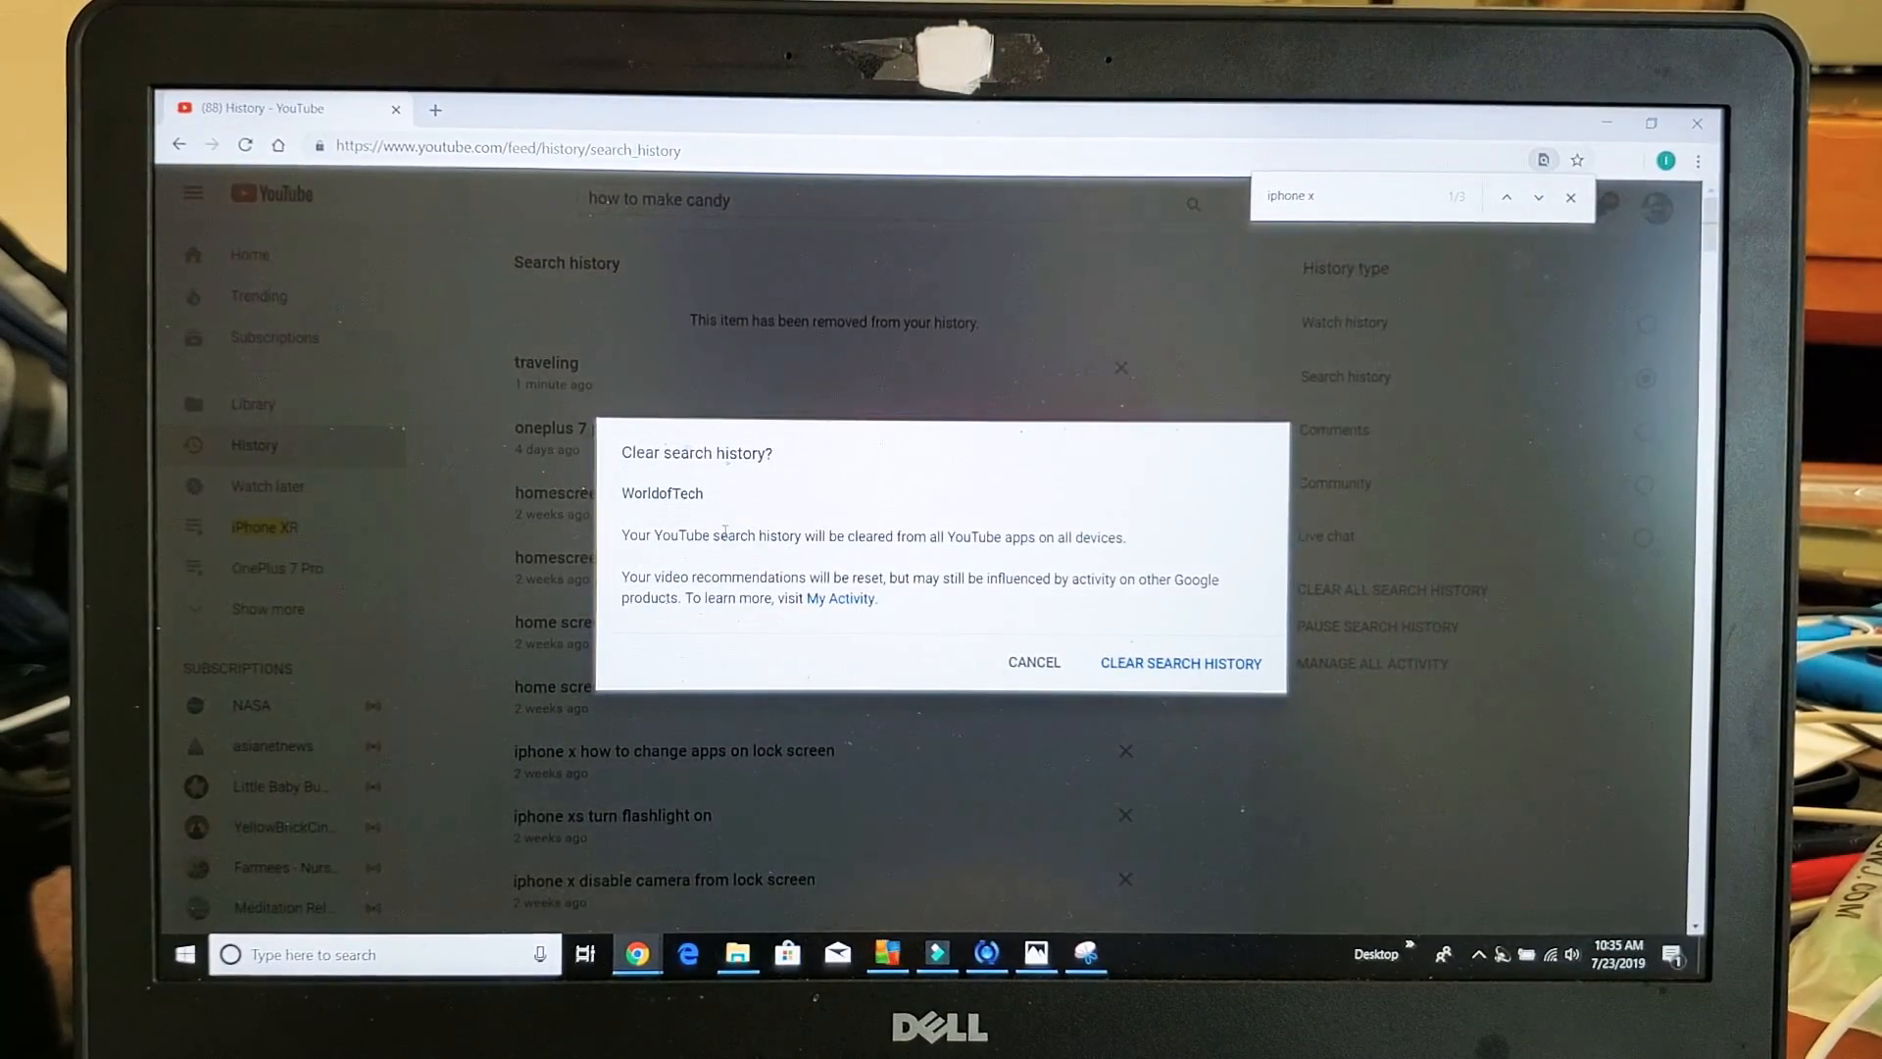
pyautogui.moveTo(759, 564)
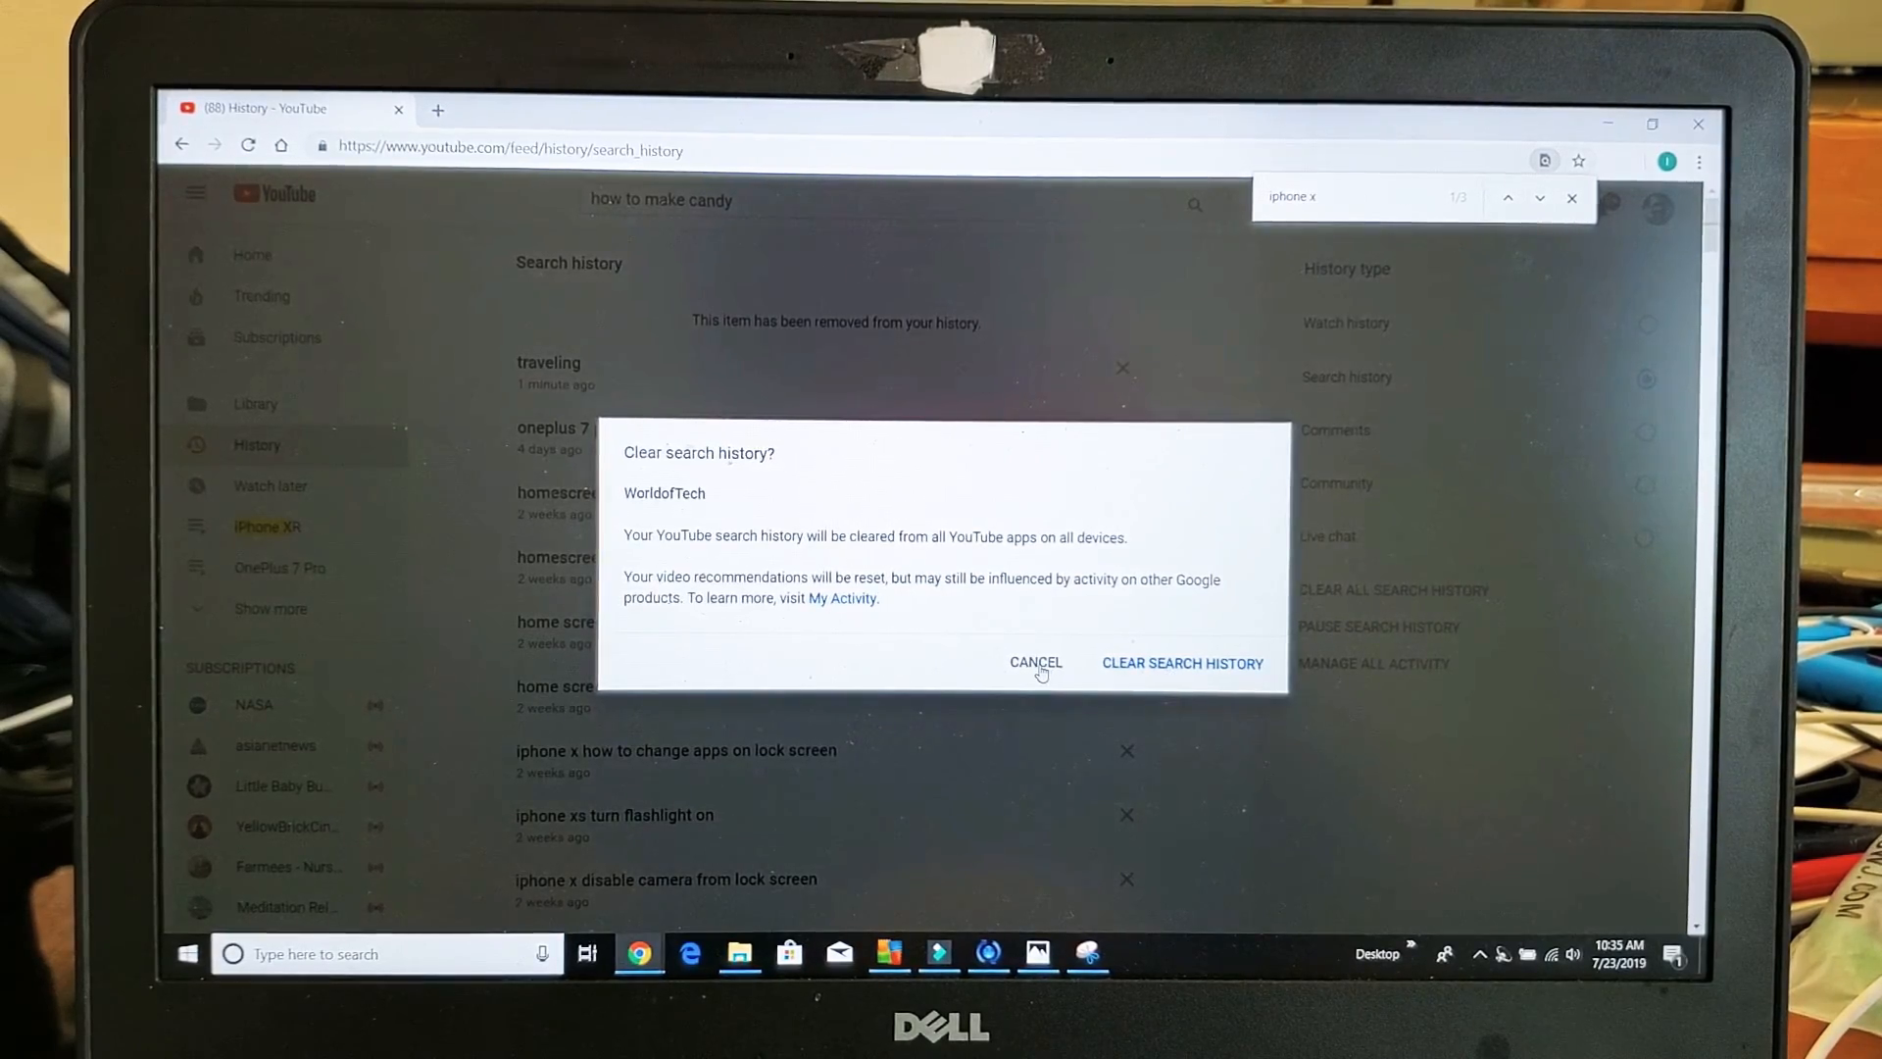
pyautogui.click(1035, 660)
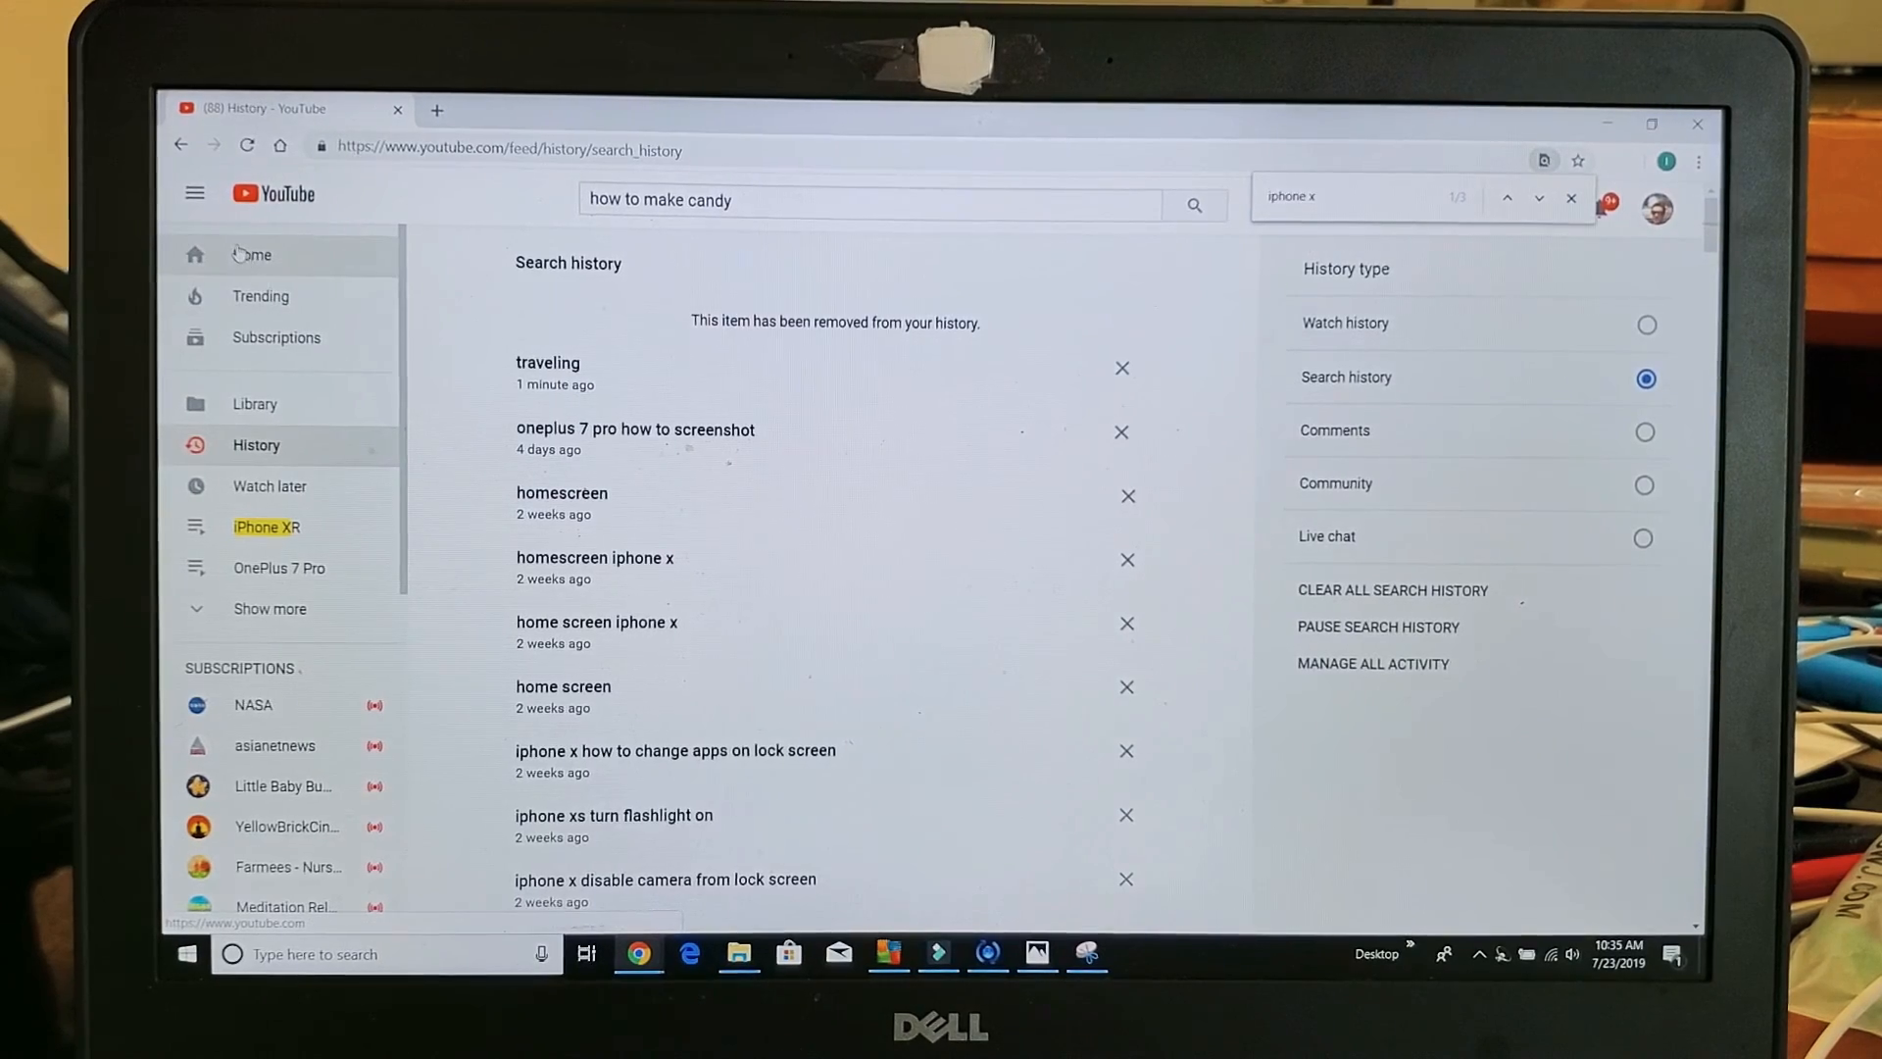
pyautogui.moveTo(250, 255)
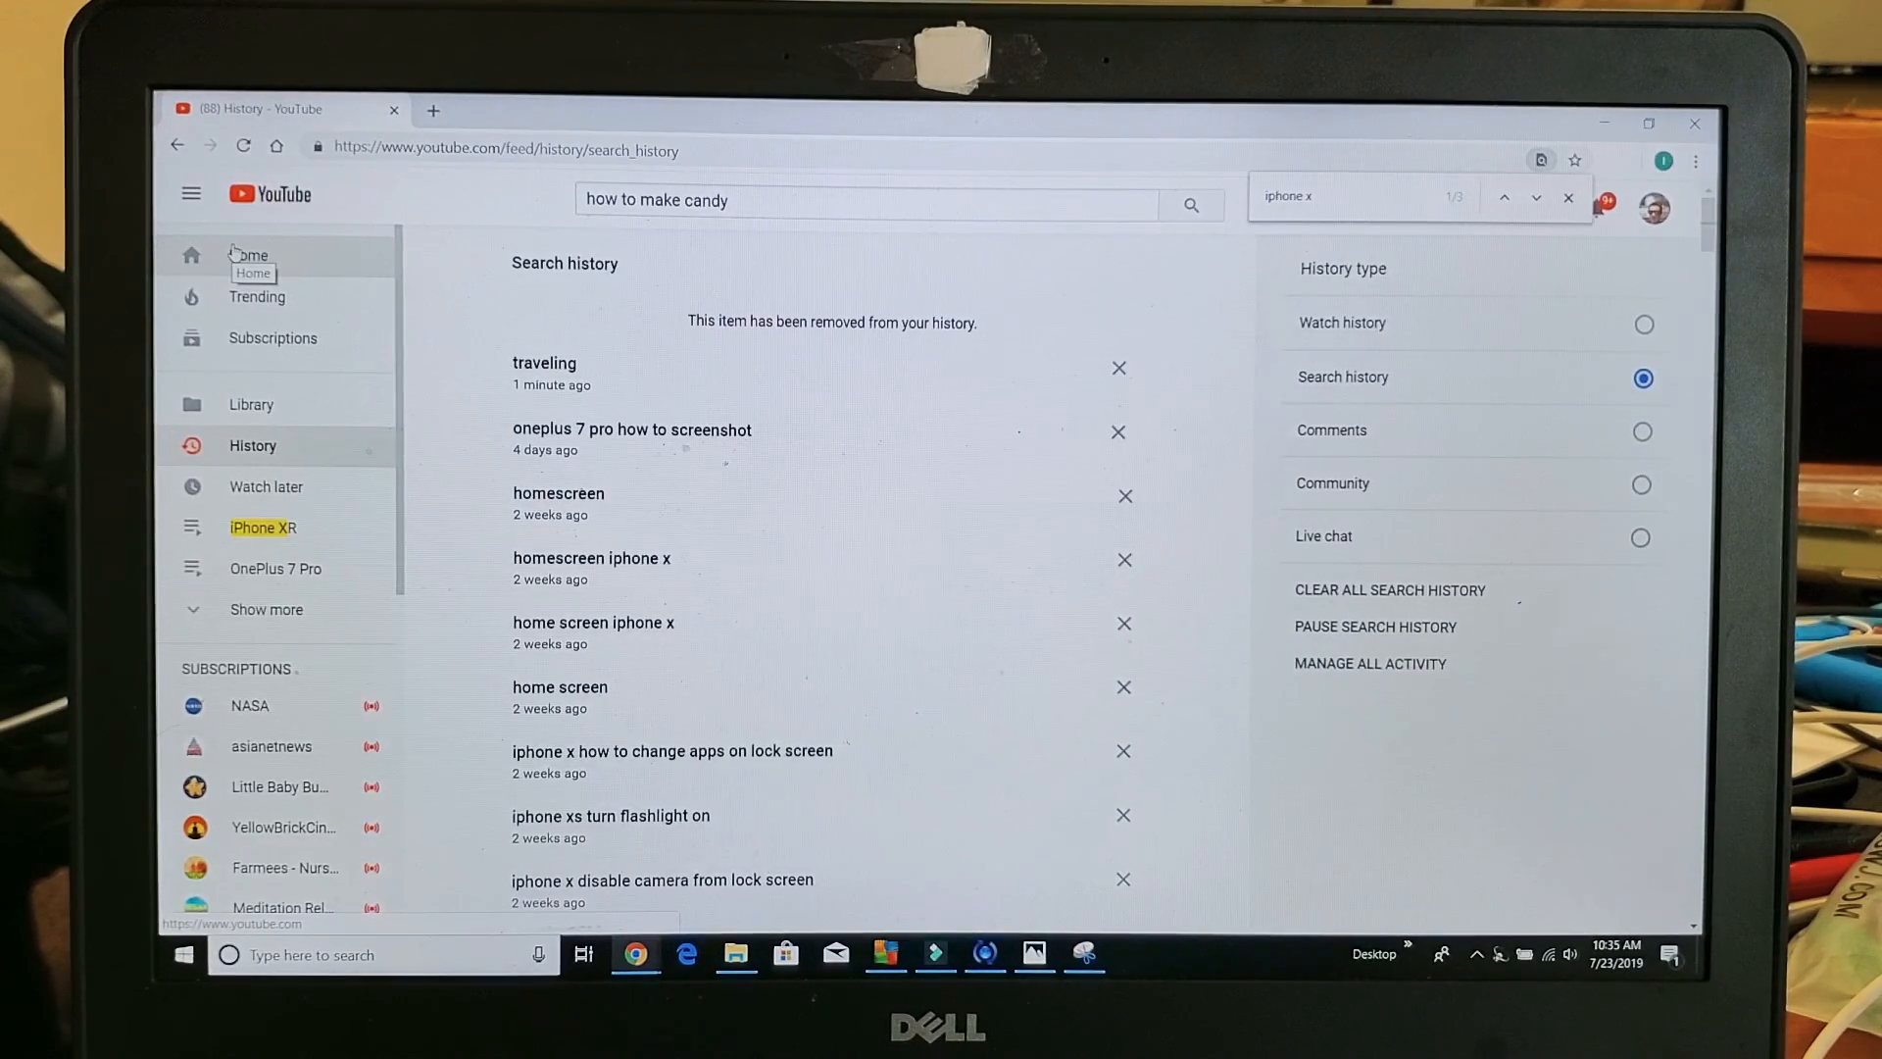